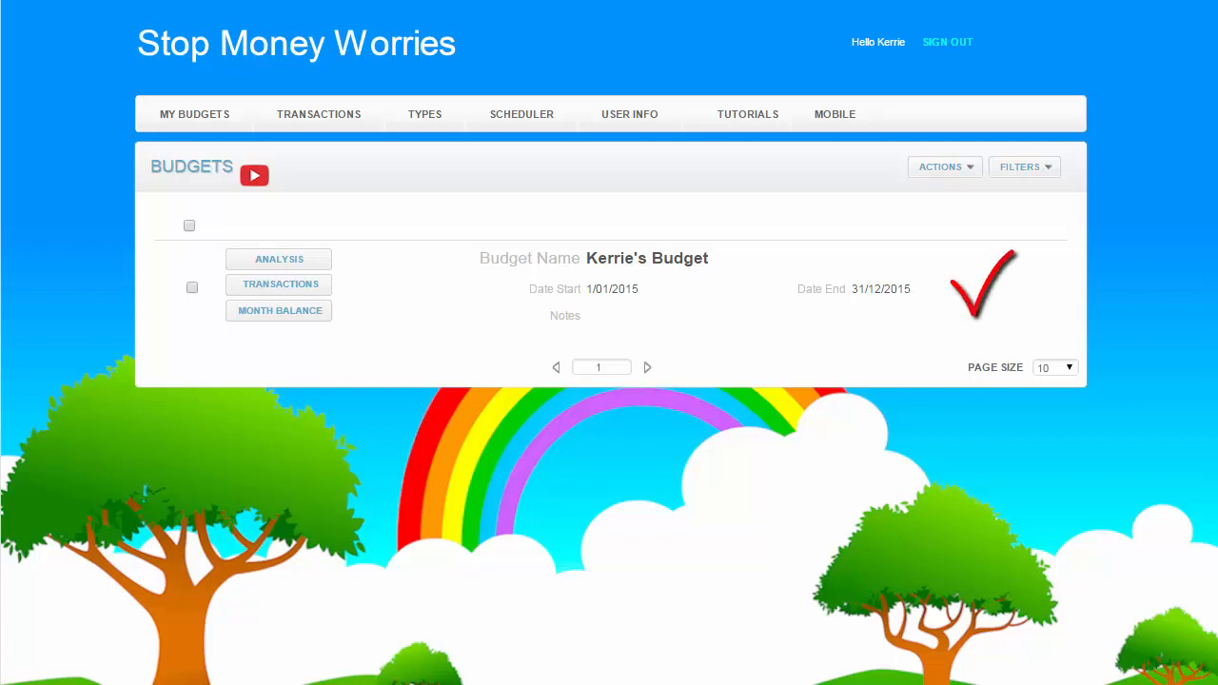
- Open Kerrie's Budget transactions page showing its totals, 346.75 surplus and transaction list
click(425, 114)
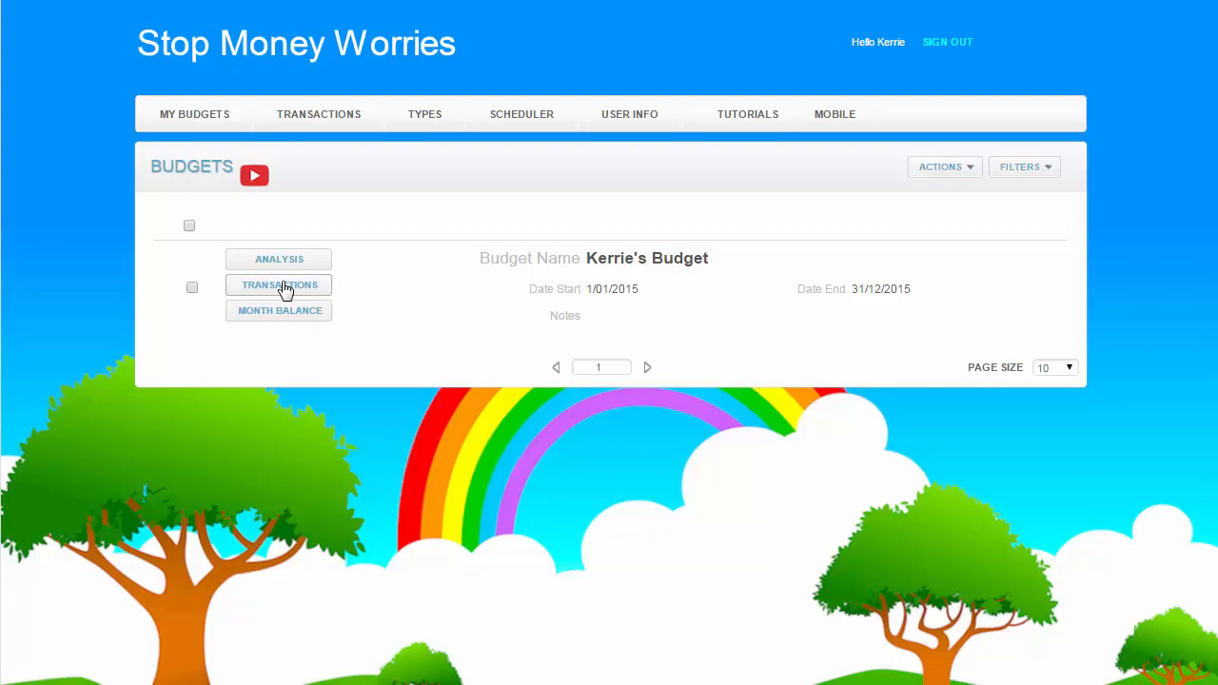
click(279, 285)
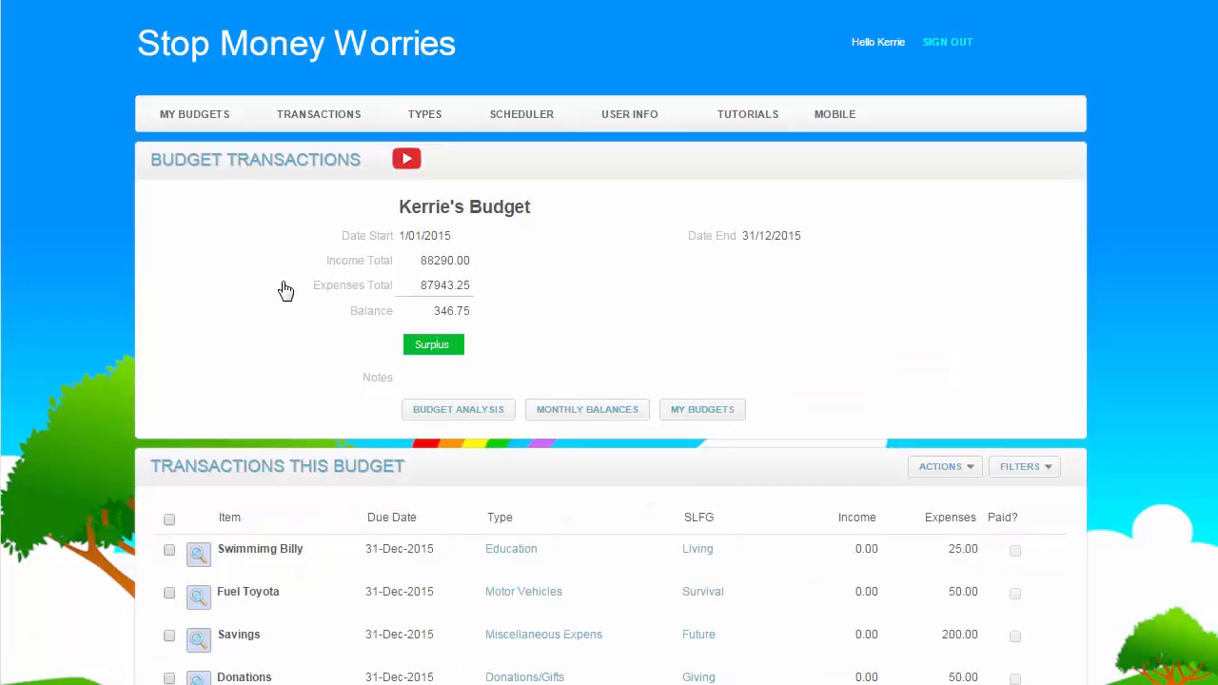
mouse_move(650, 401)
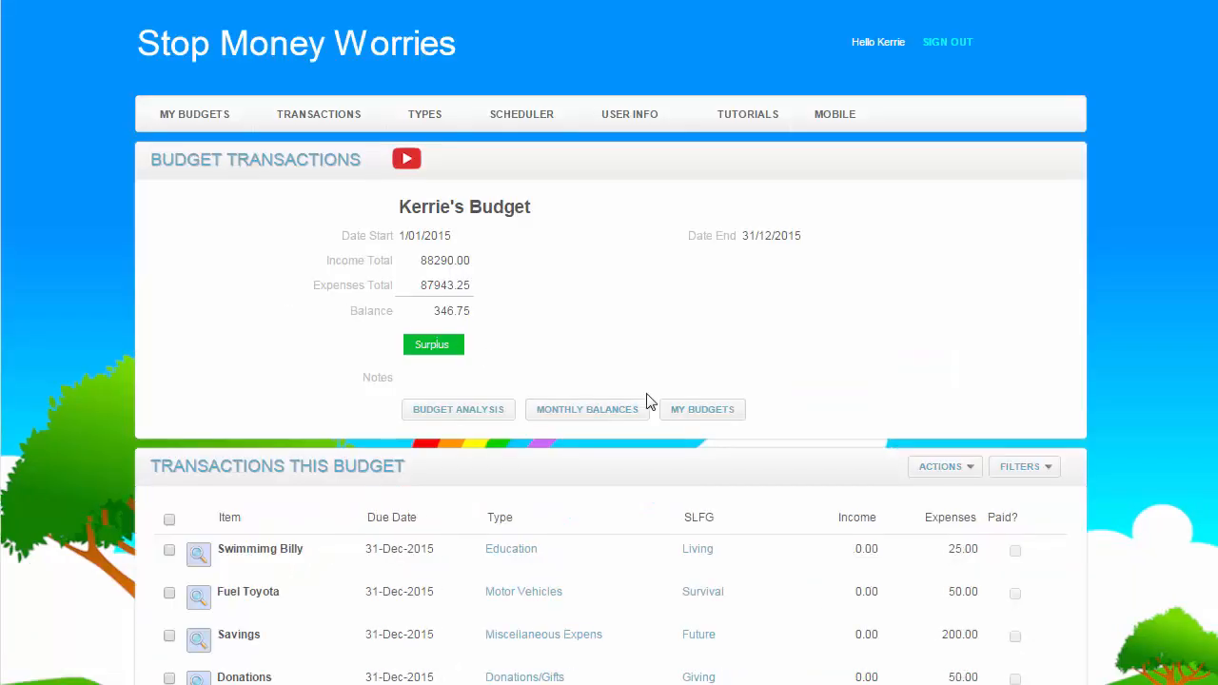
click(941, 467)
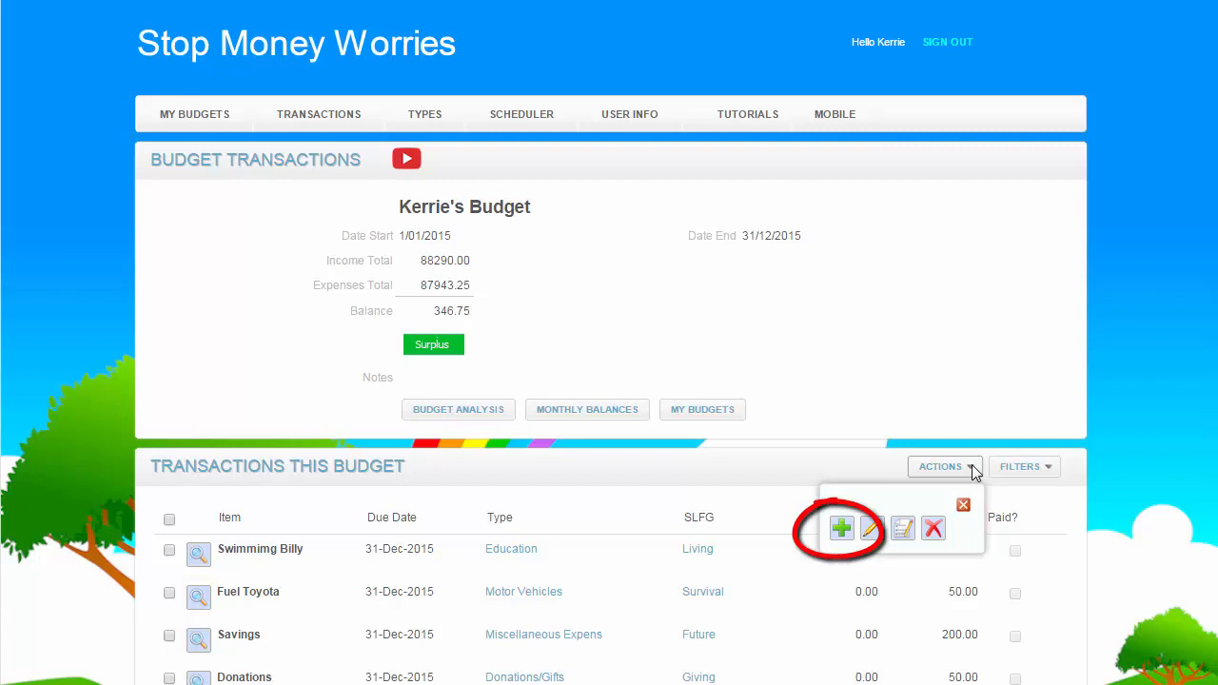
click(962, 504)
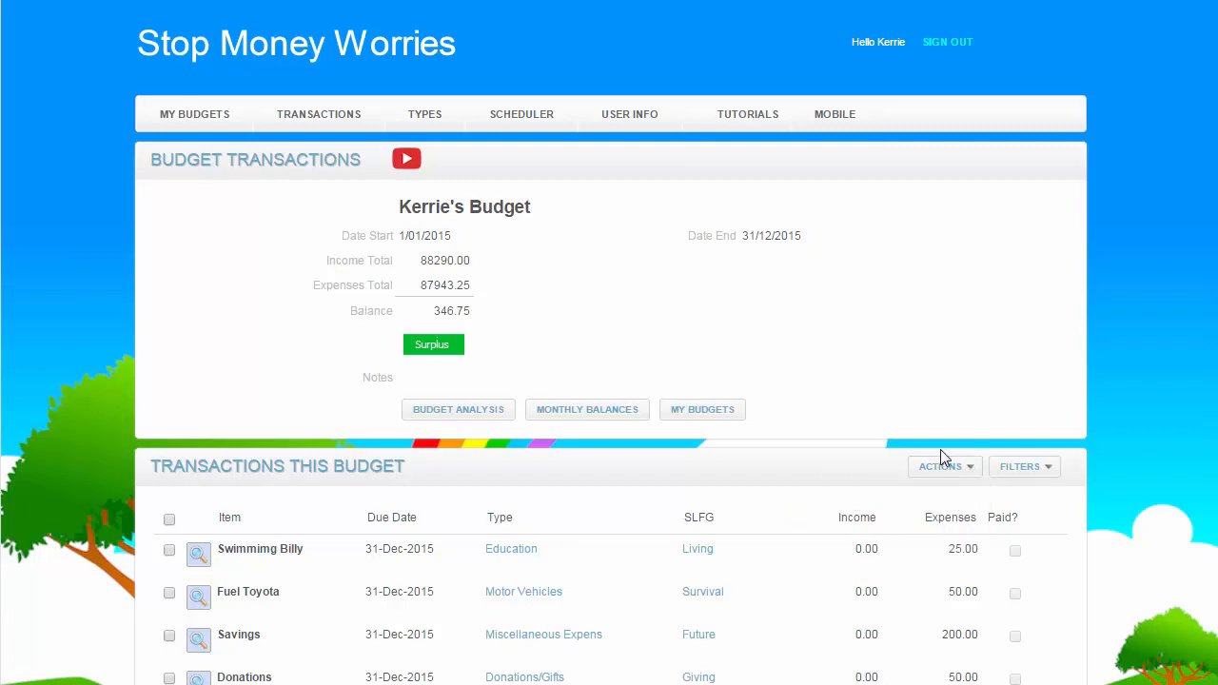
- Start a blank Add Transaction Entry form from the all-transactions list
click(318, 114)
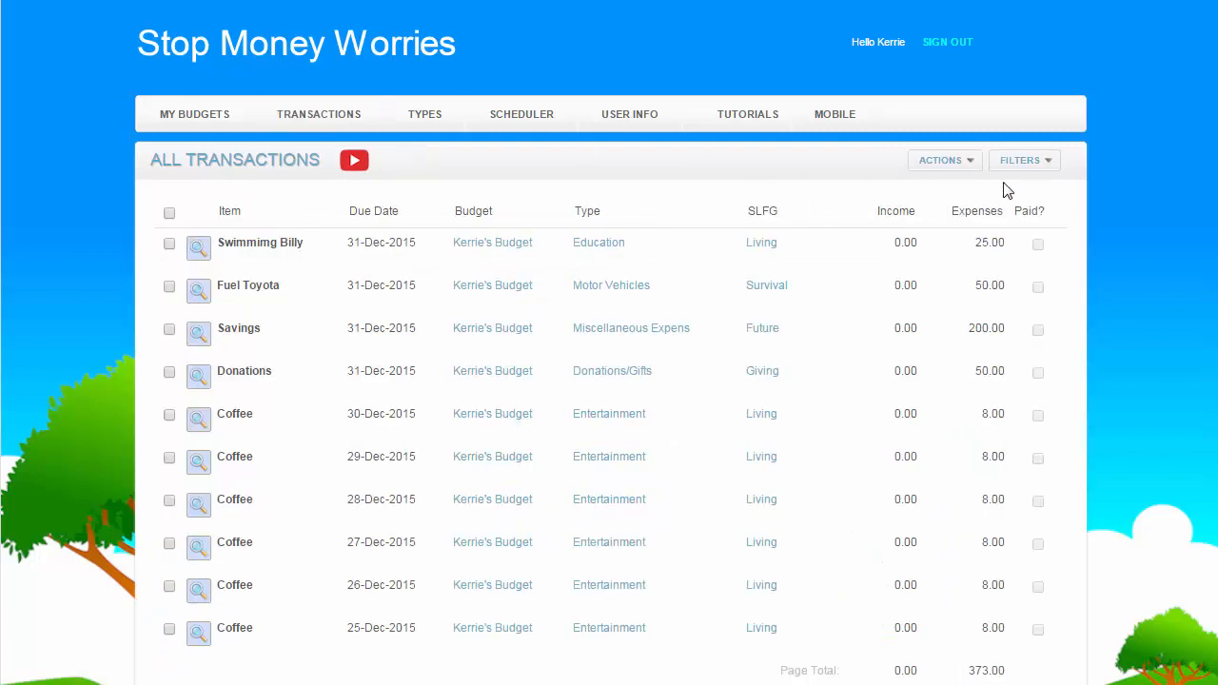
click(941, 160)
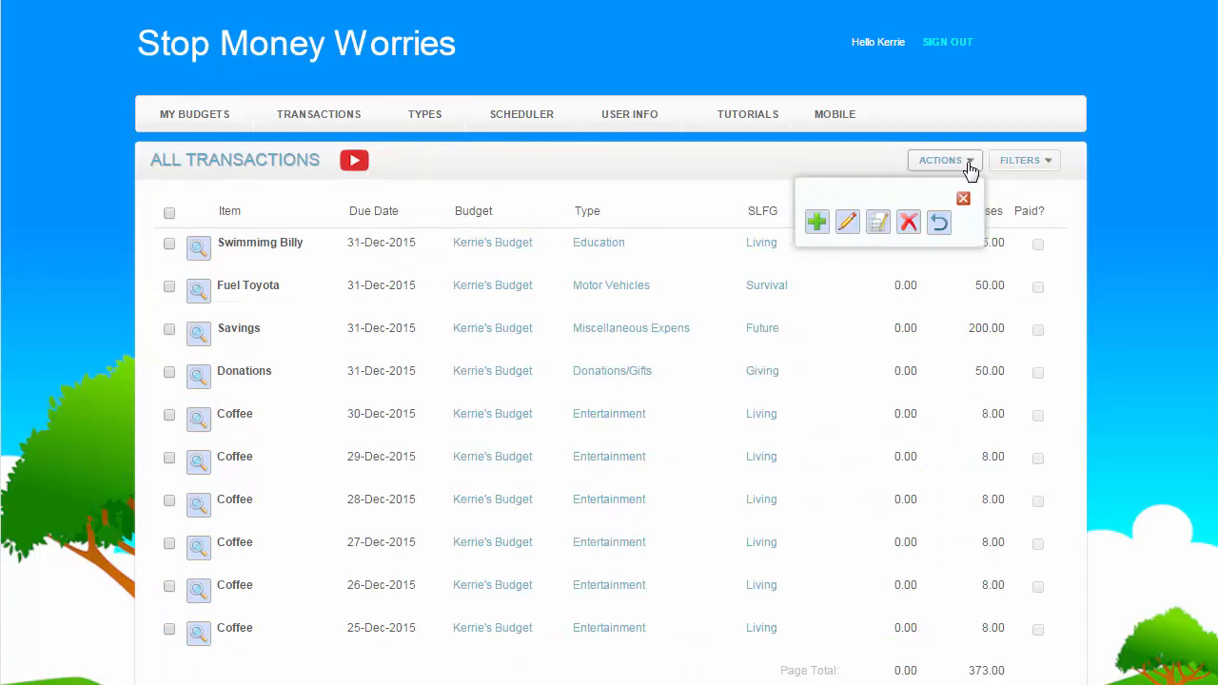
mouse_move(522, 115)
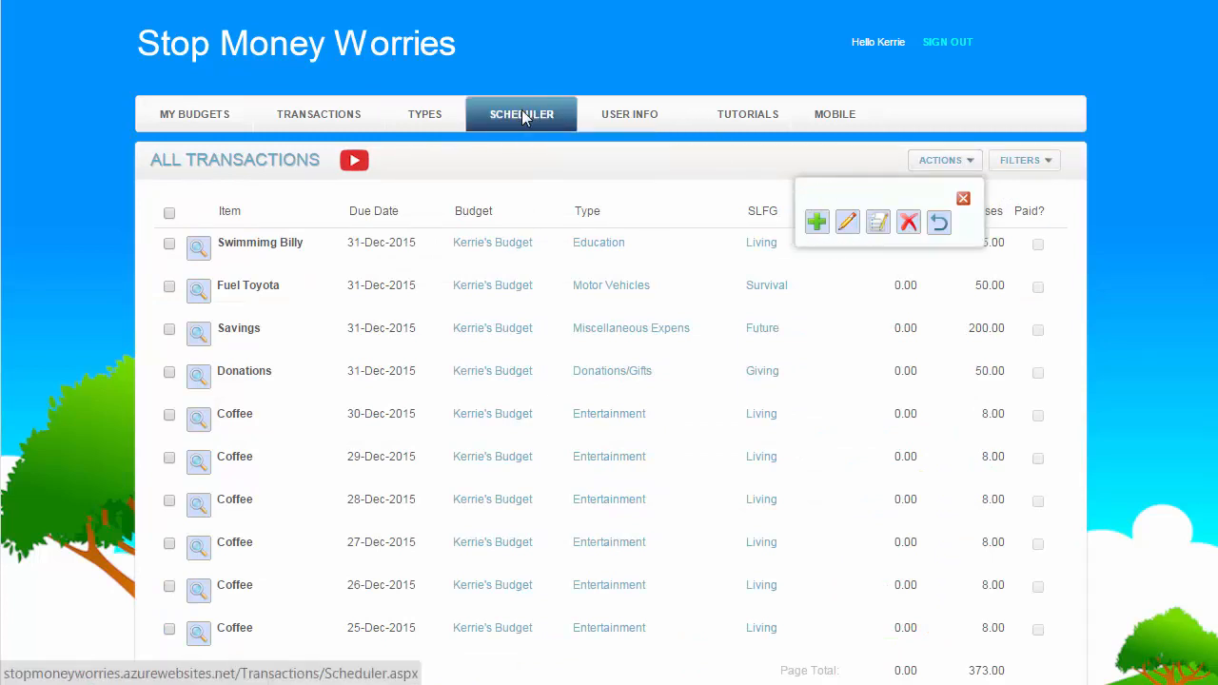
click(522, 114)
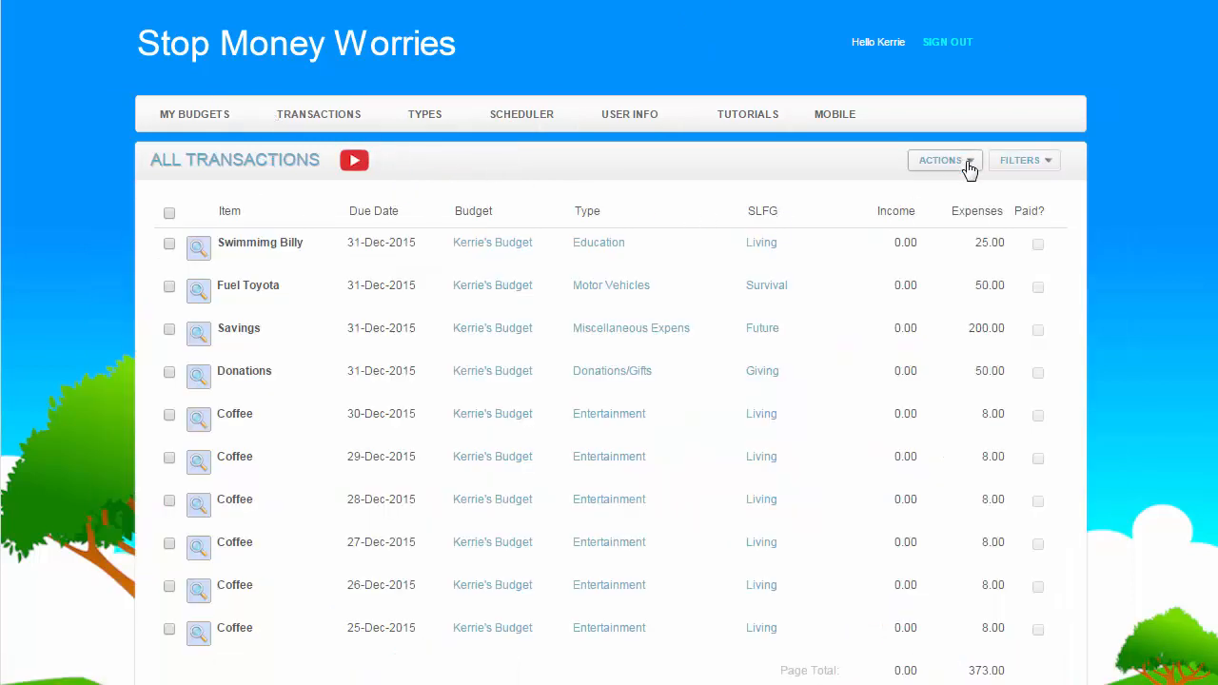
click(941, 160)
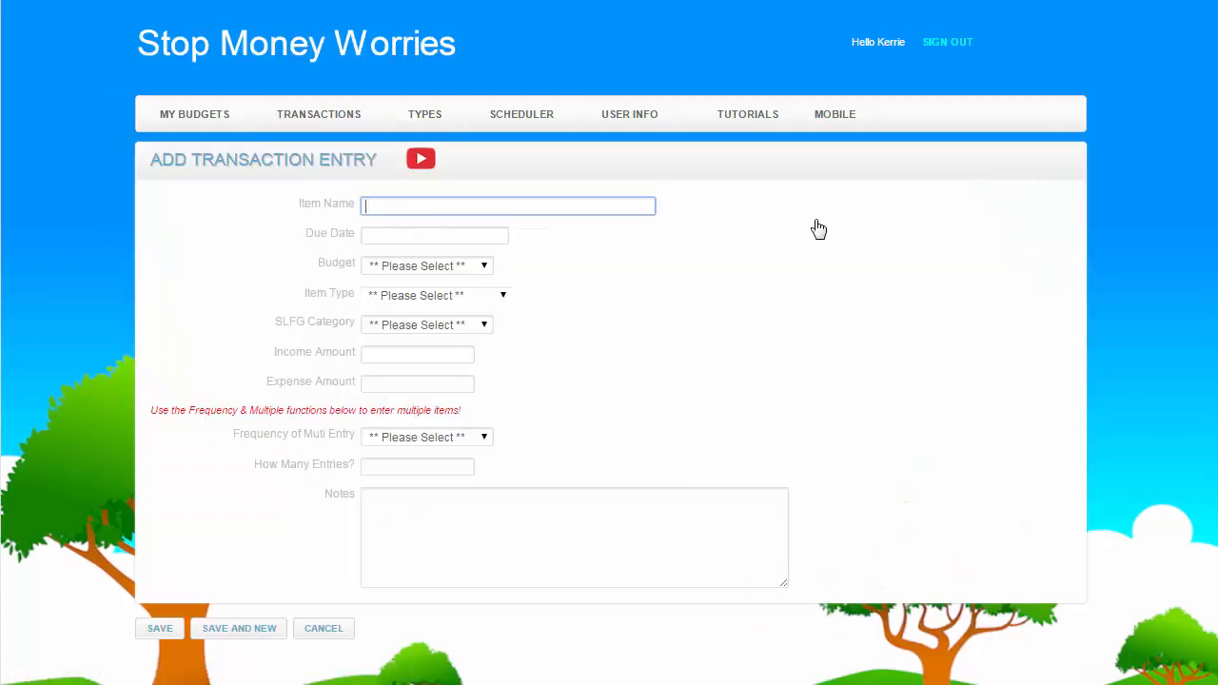
- Enter Groceries, due 2/01/2015, Kerrie's Budget, Food, Survival, with a 250.00 expense
text(Groceries)
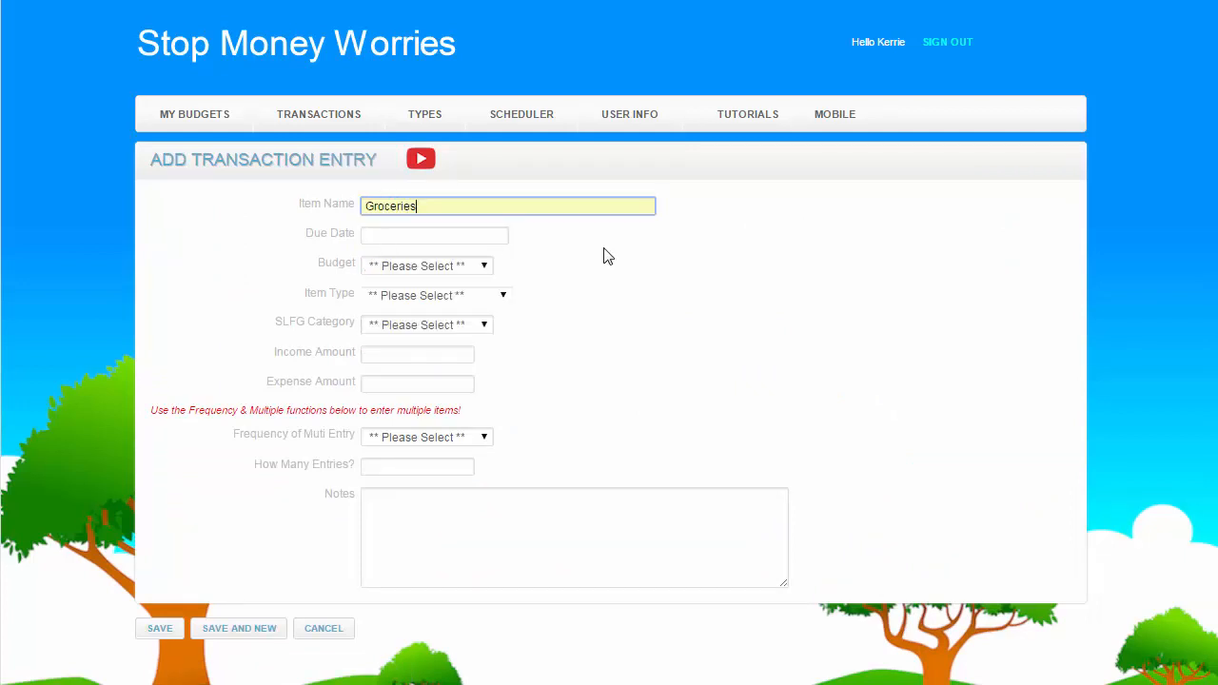
click(434, 235)
text(2/01/2015)
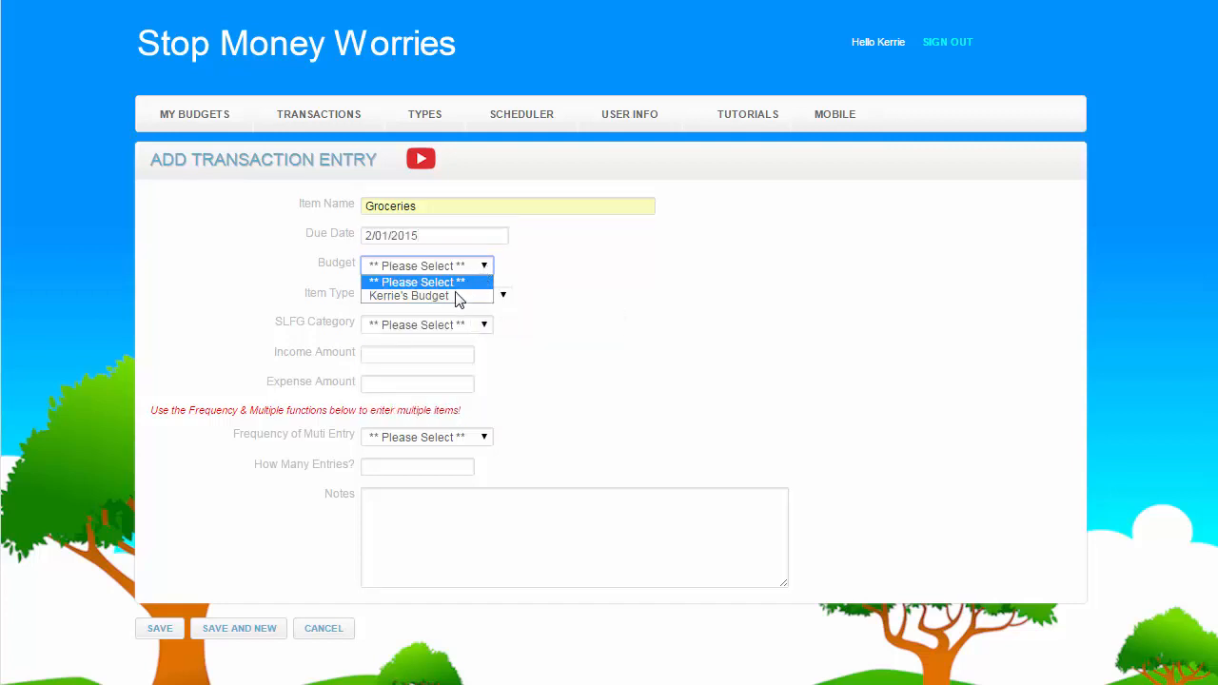
click(426, 293)
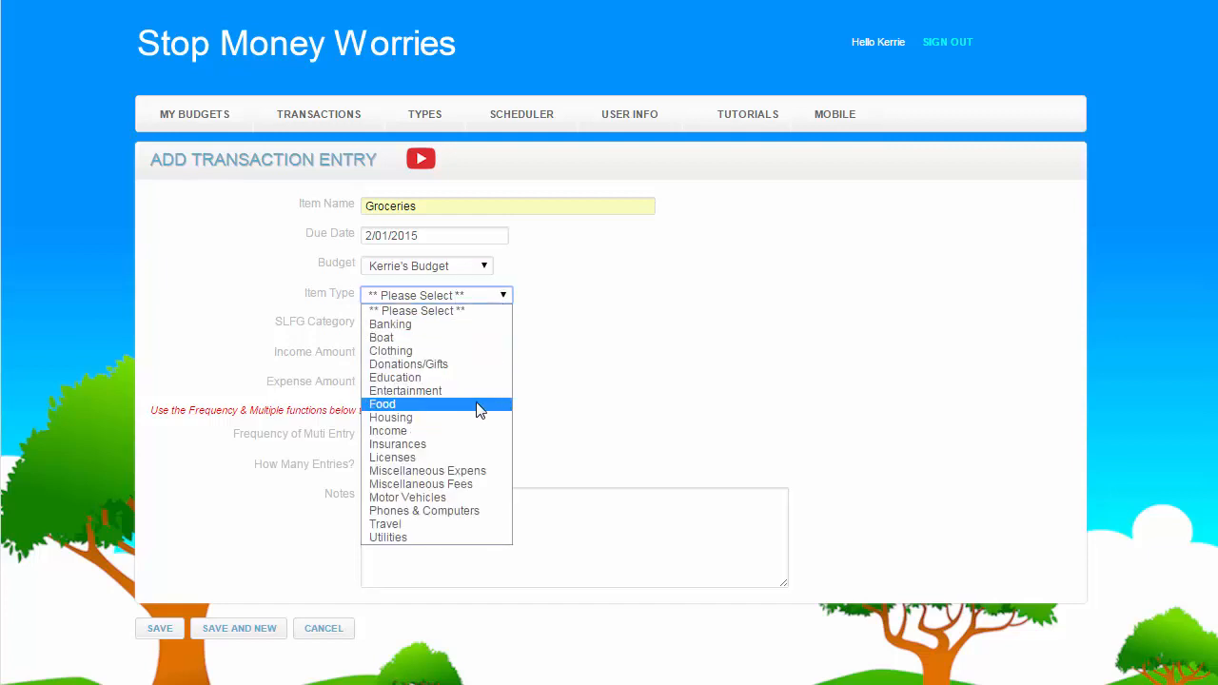
click(382, 404)
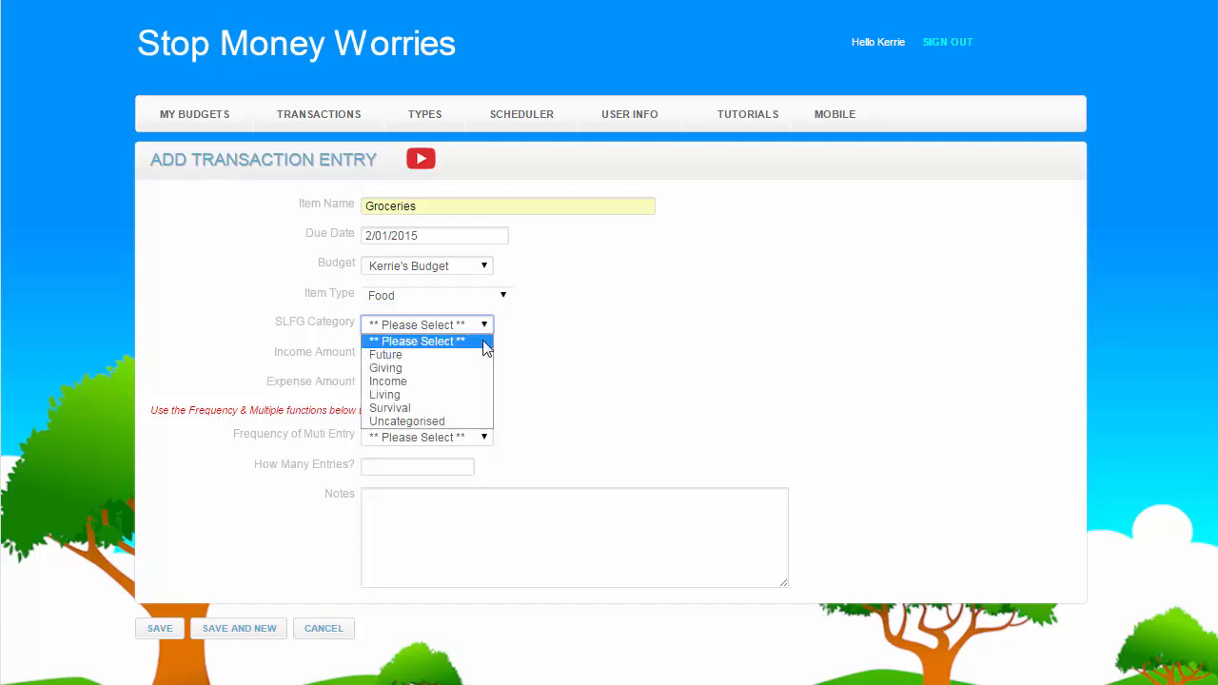
click(389, 407)
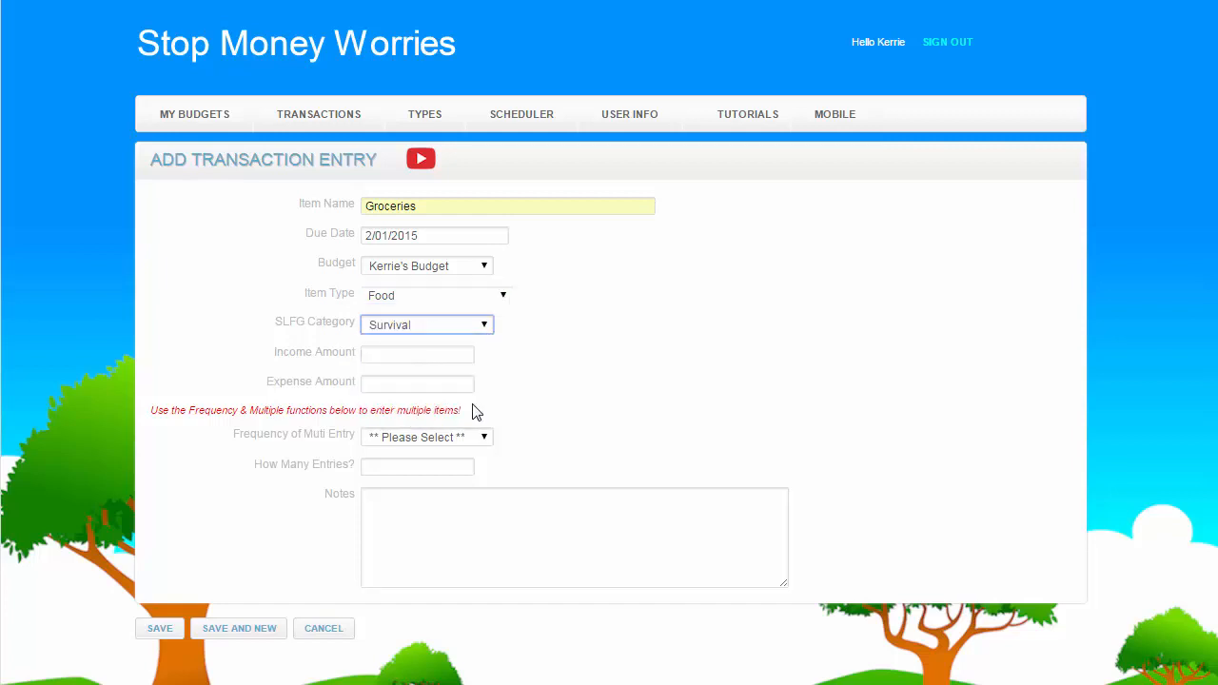
click(417, 383)
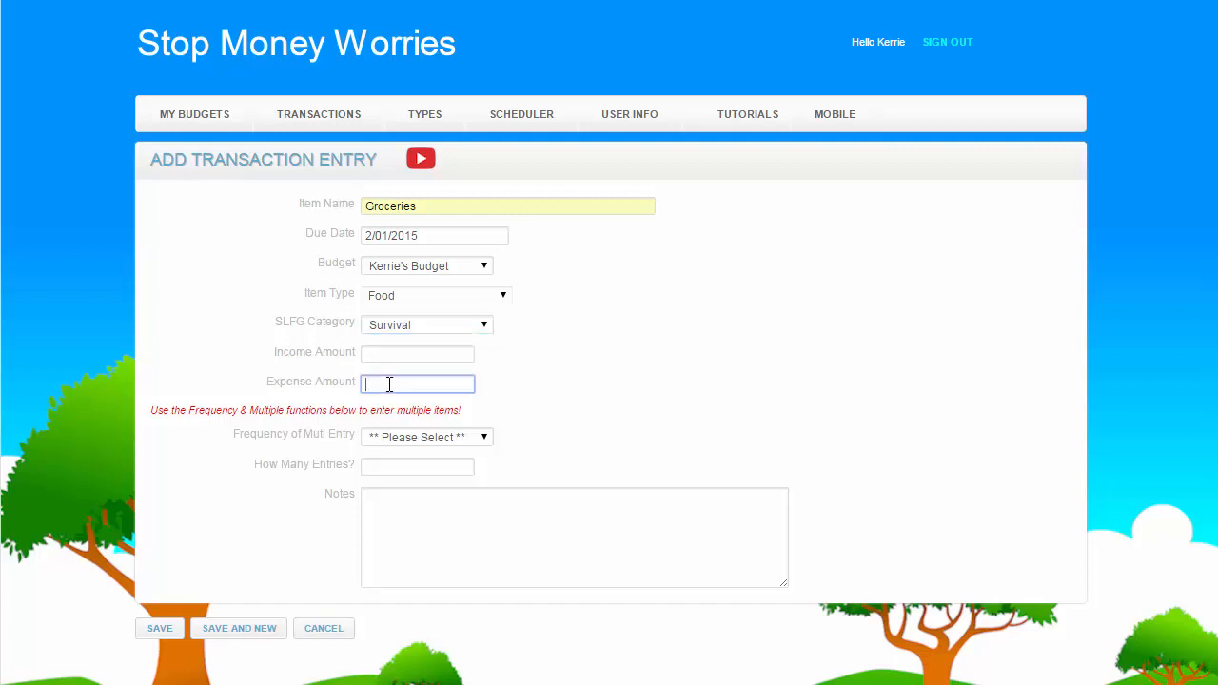
text(250.00)
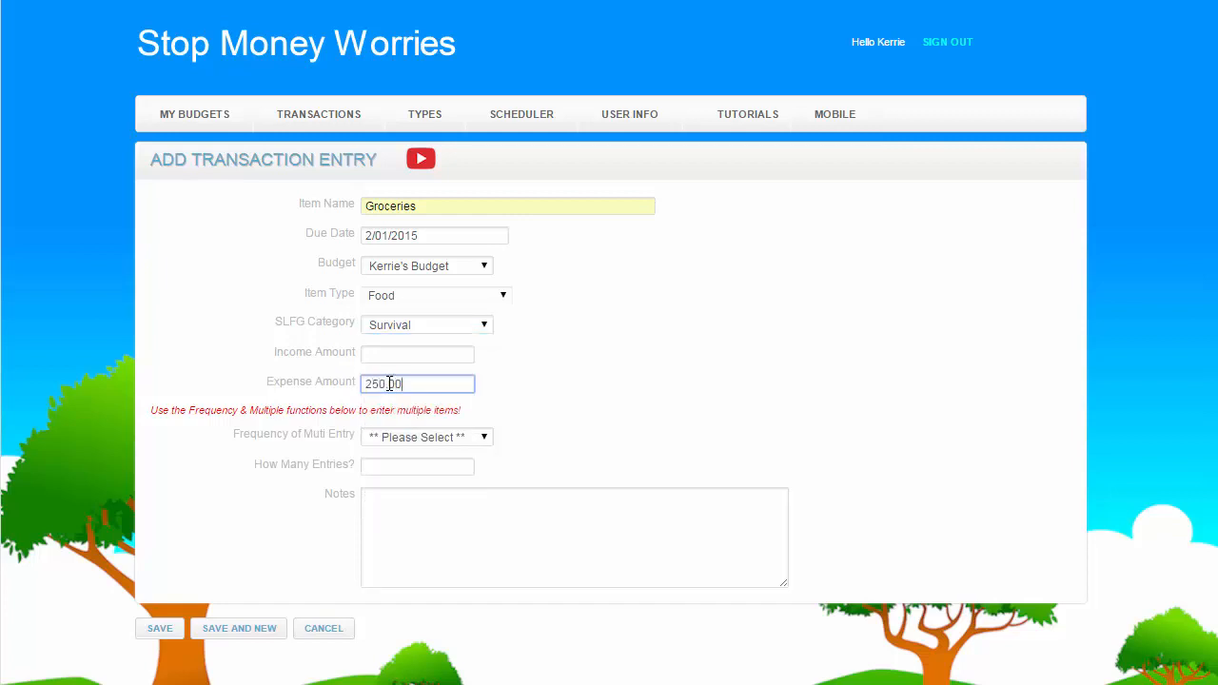
mouse_move(620, 433)
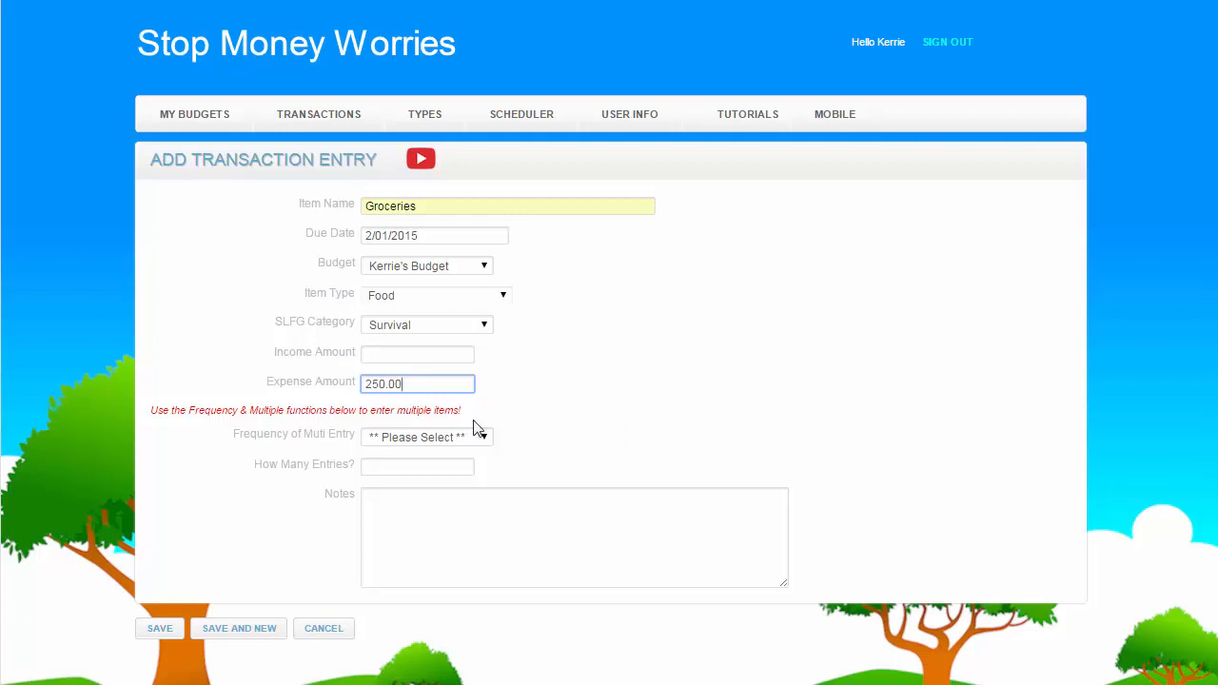
mouse_move(609, 410)
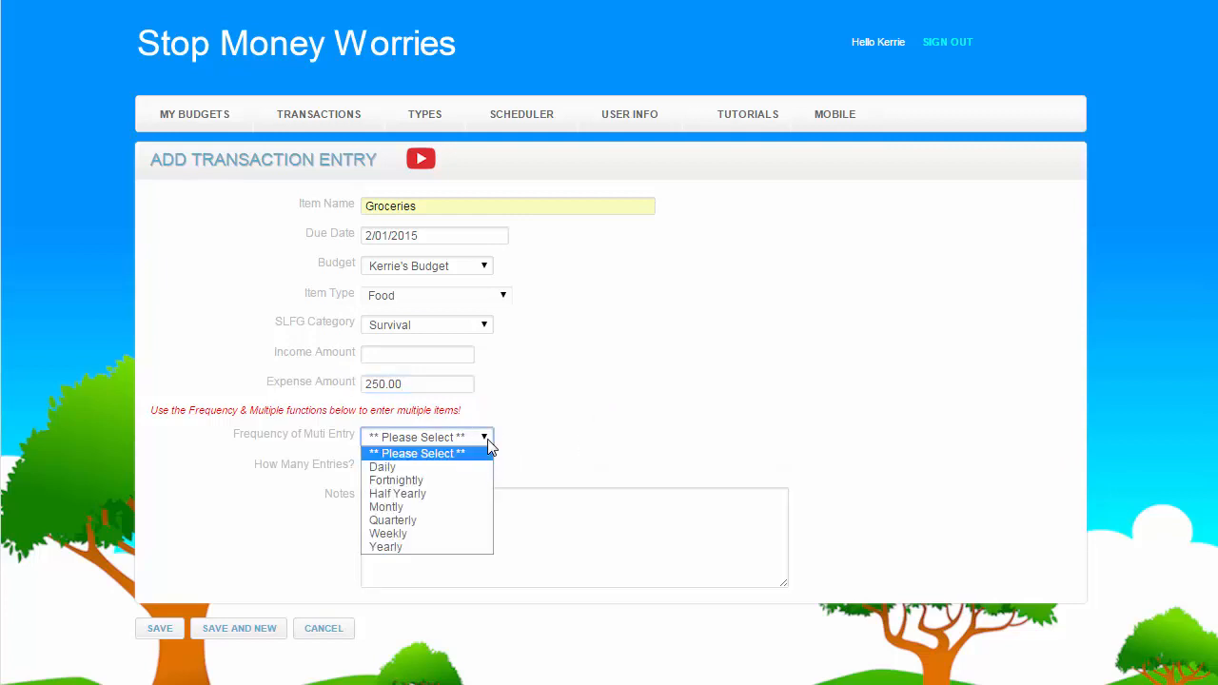
mouse_move(457, 533)
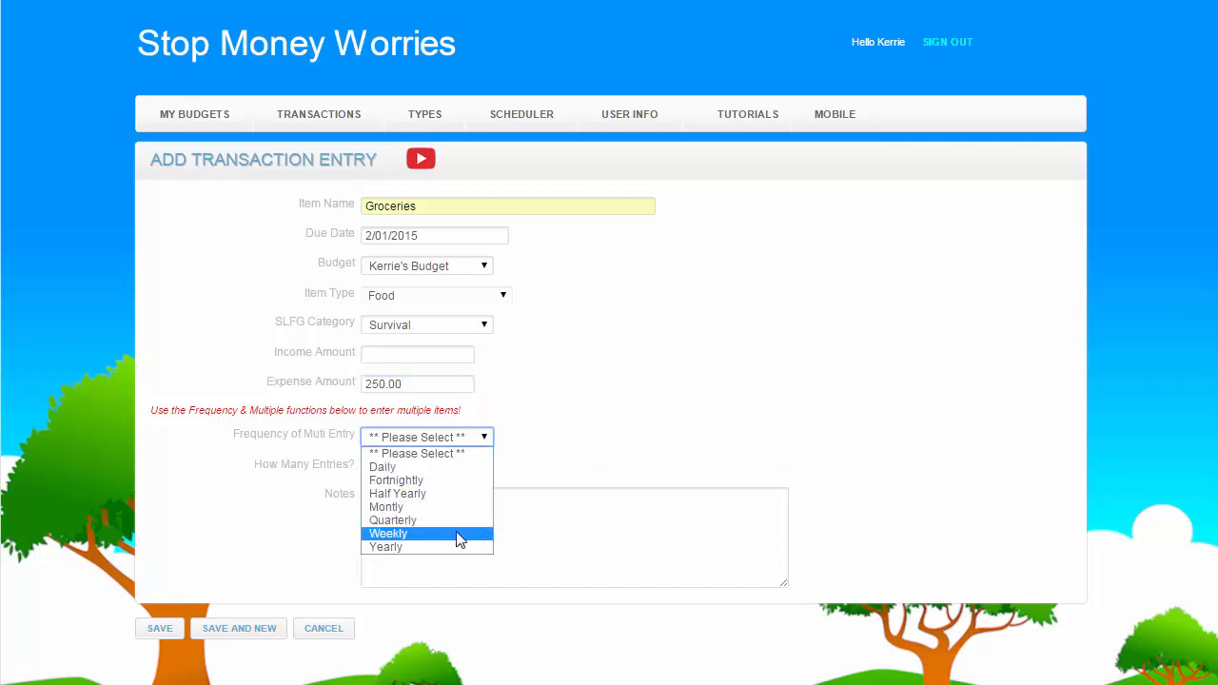
- Make Groceries repeat weekly for 52 entries and save it
click(388, 533)
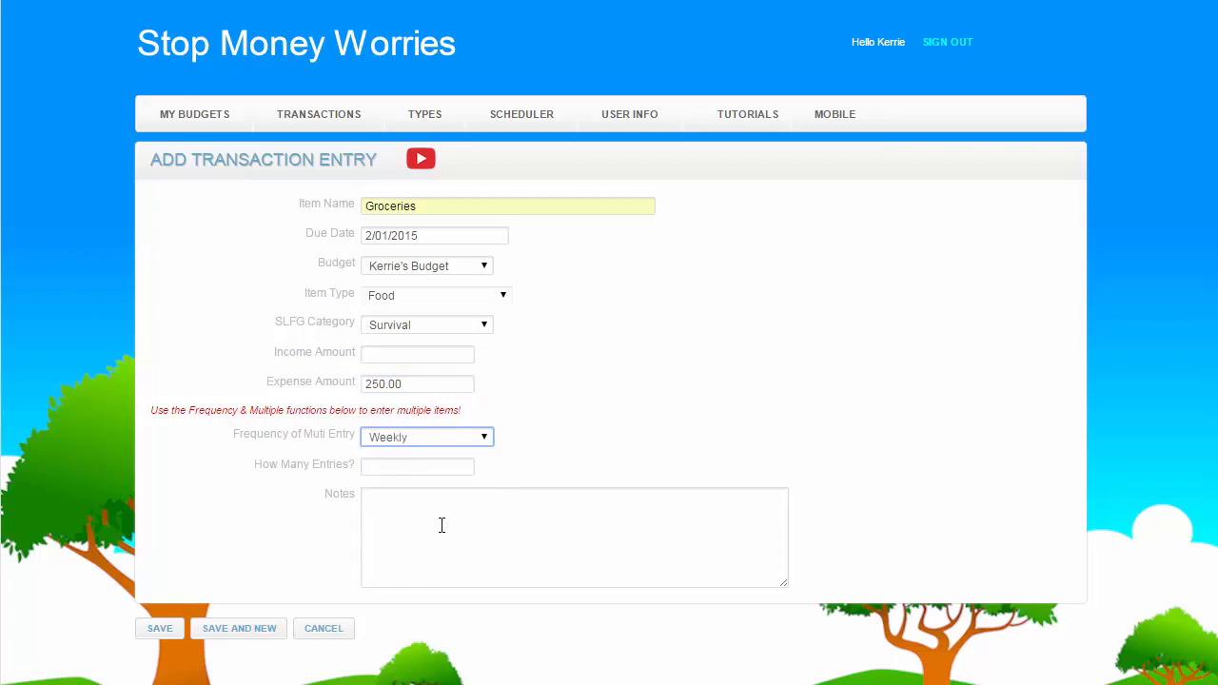
click(417, 466)
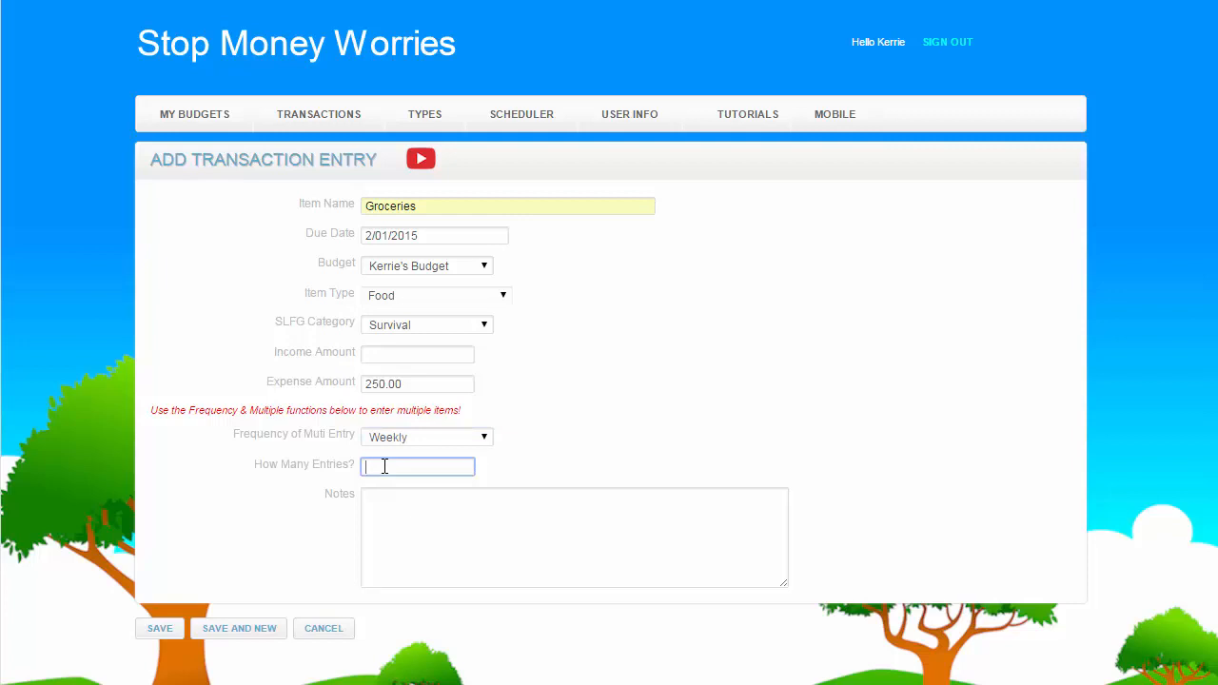
text(52)
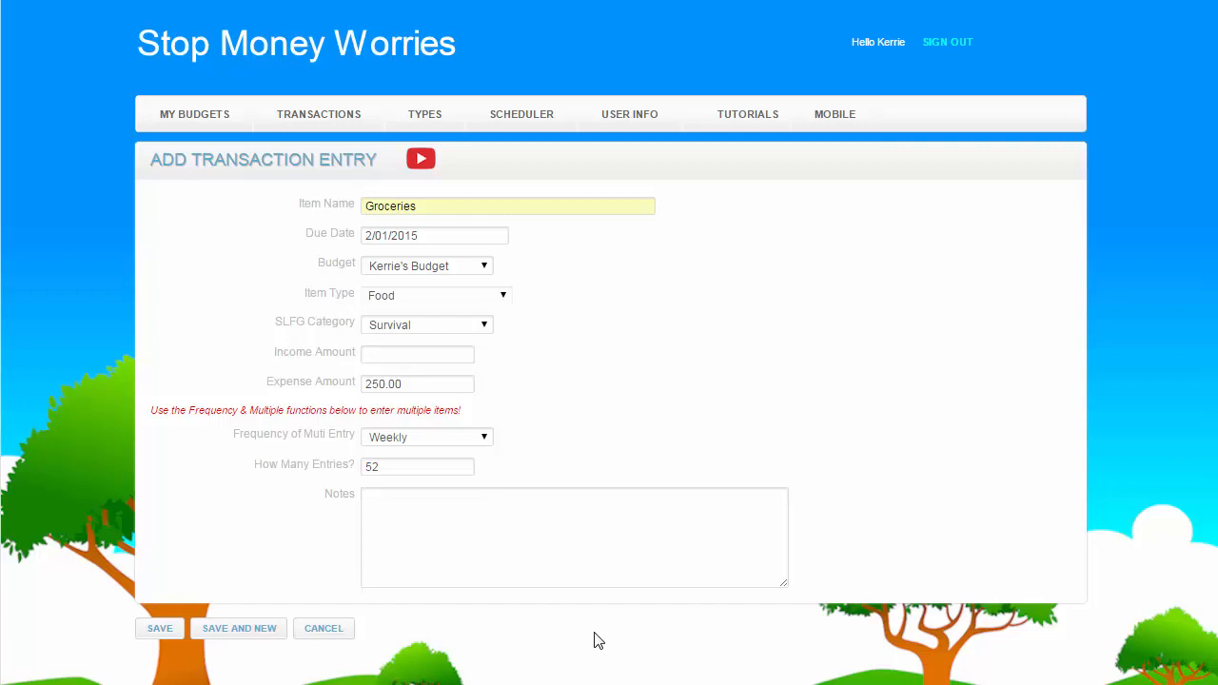
mouse_move(207, 680)
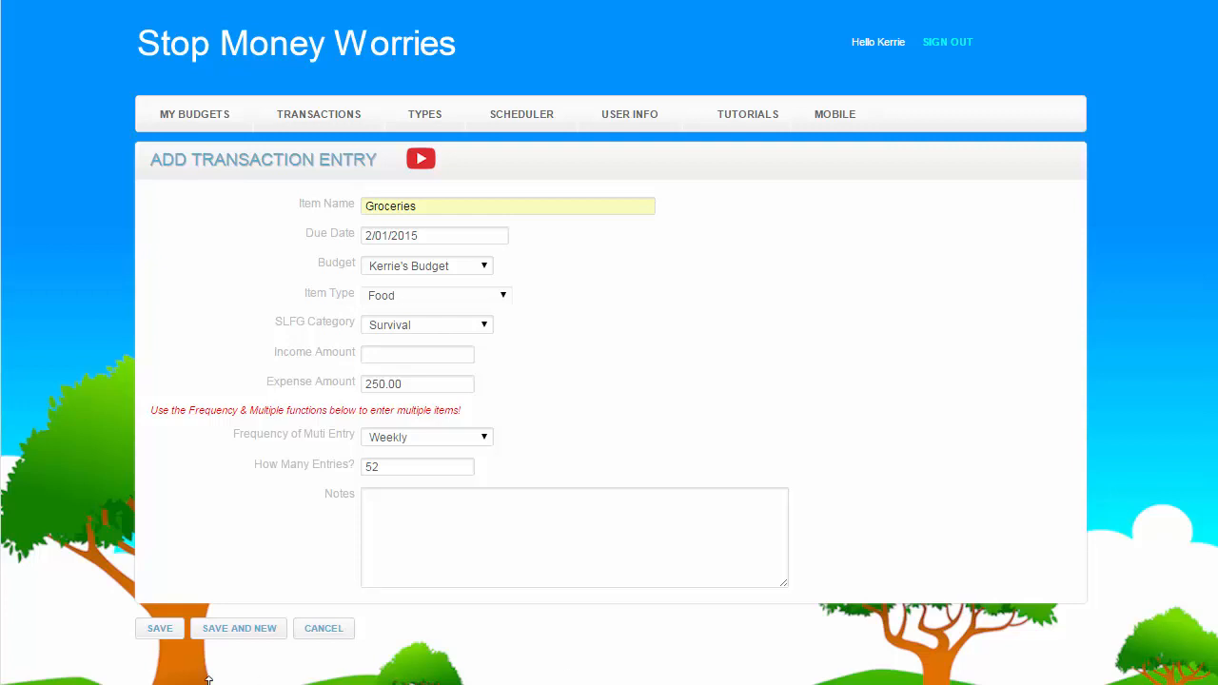
click(159, 629)
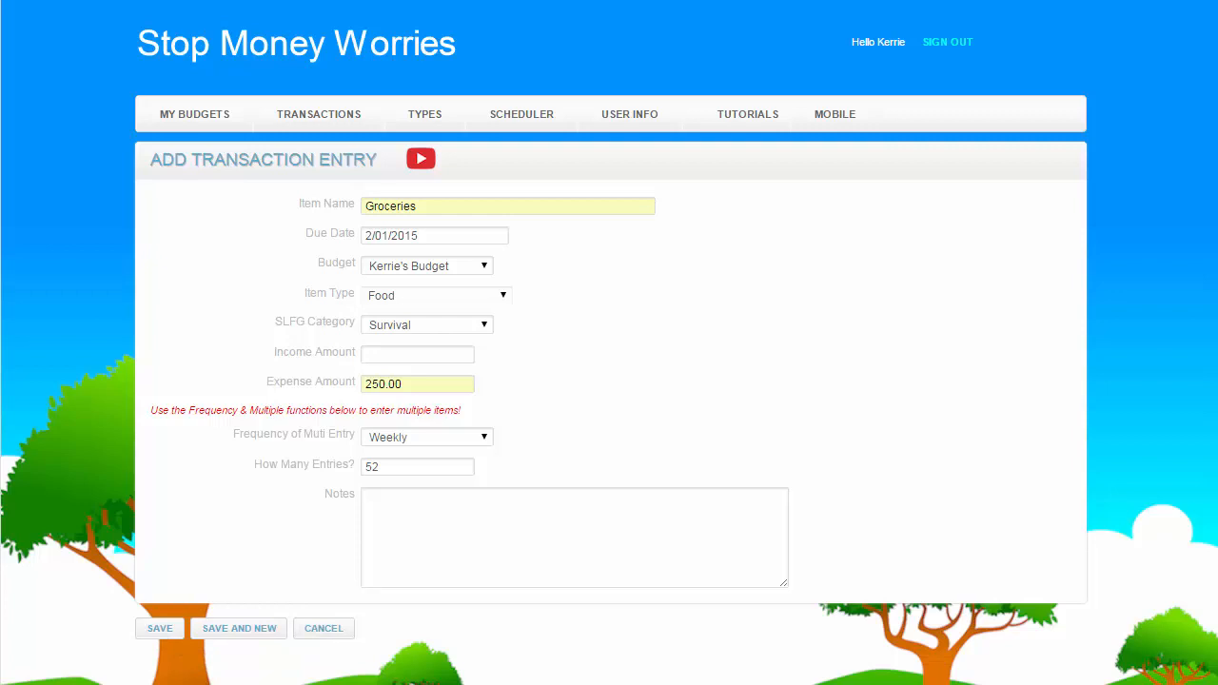
click(160, 628)
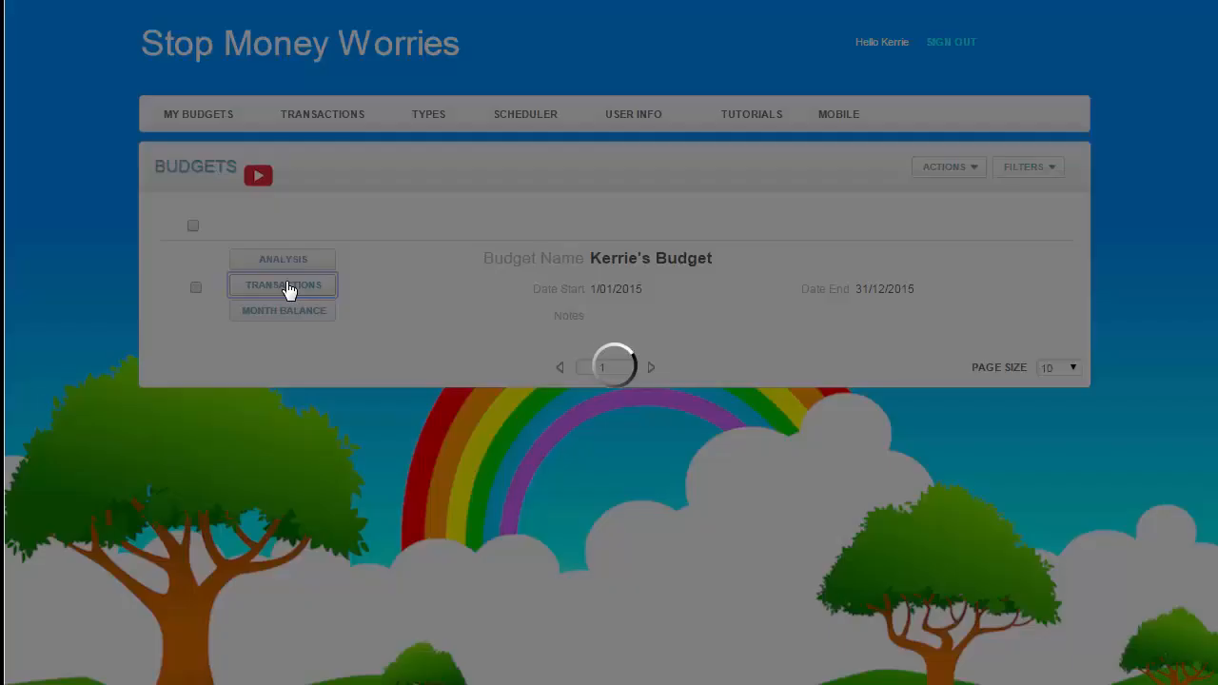
- Check the schedule showing Groceries at 250.00, then return to all transactions
click(283, 284)
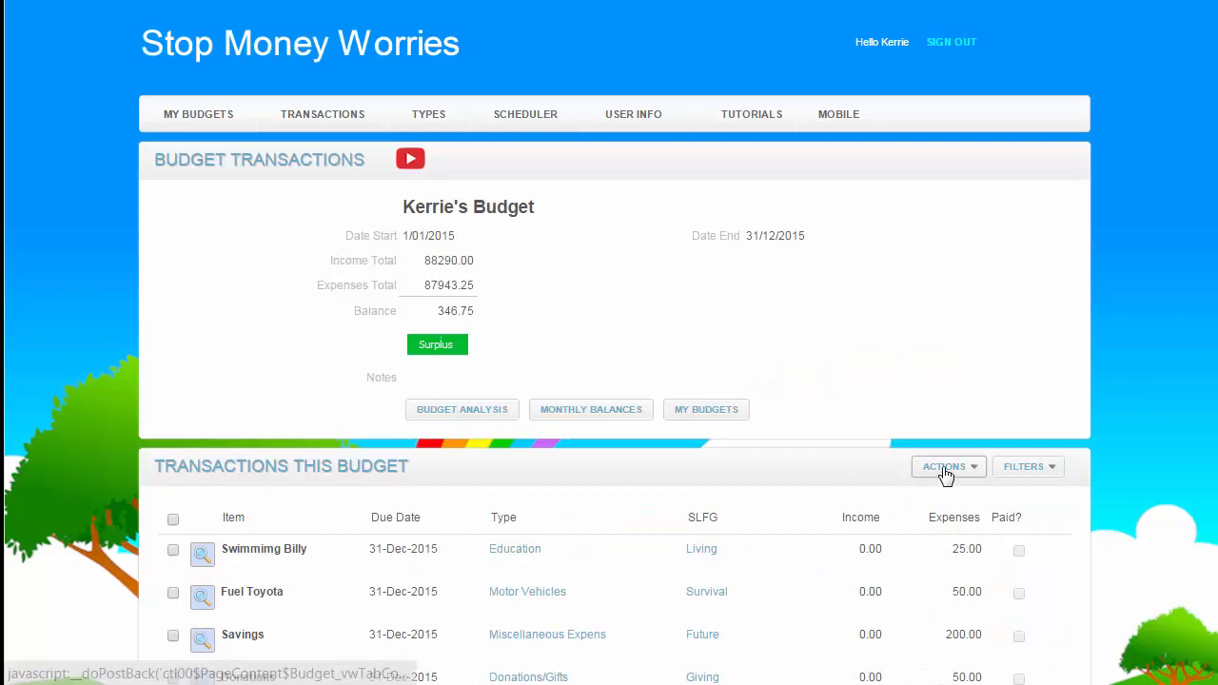
click(943, 466)
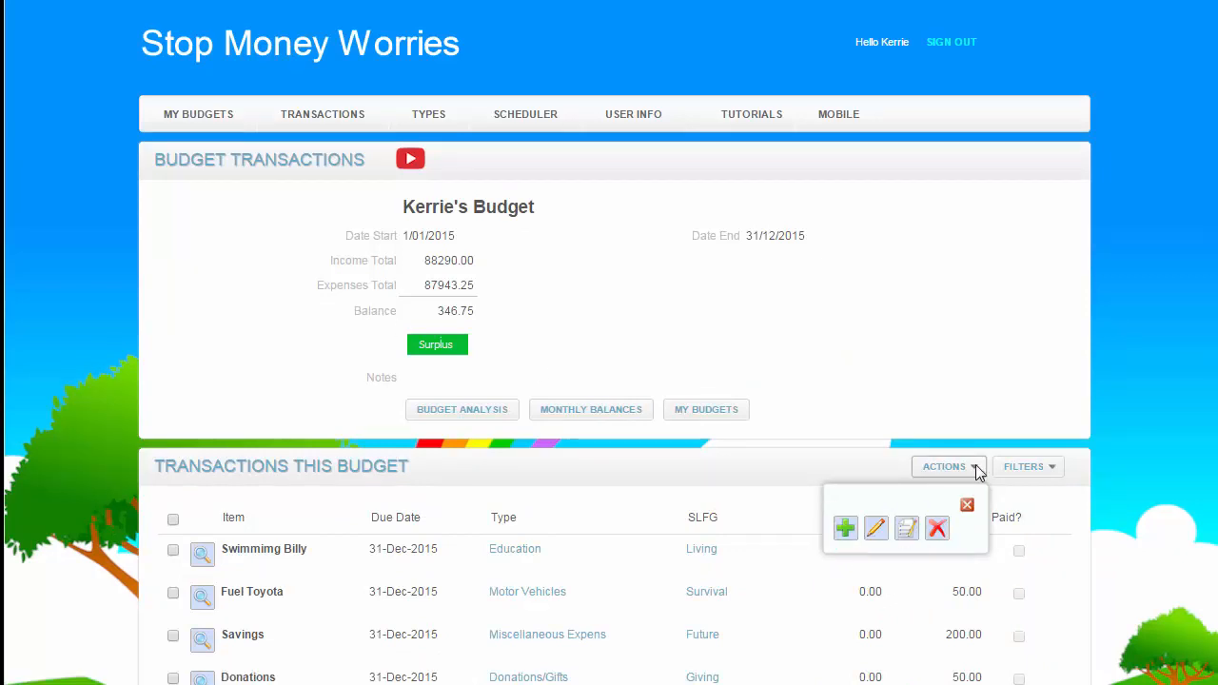
click(322, 114)
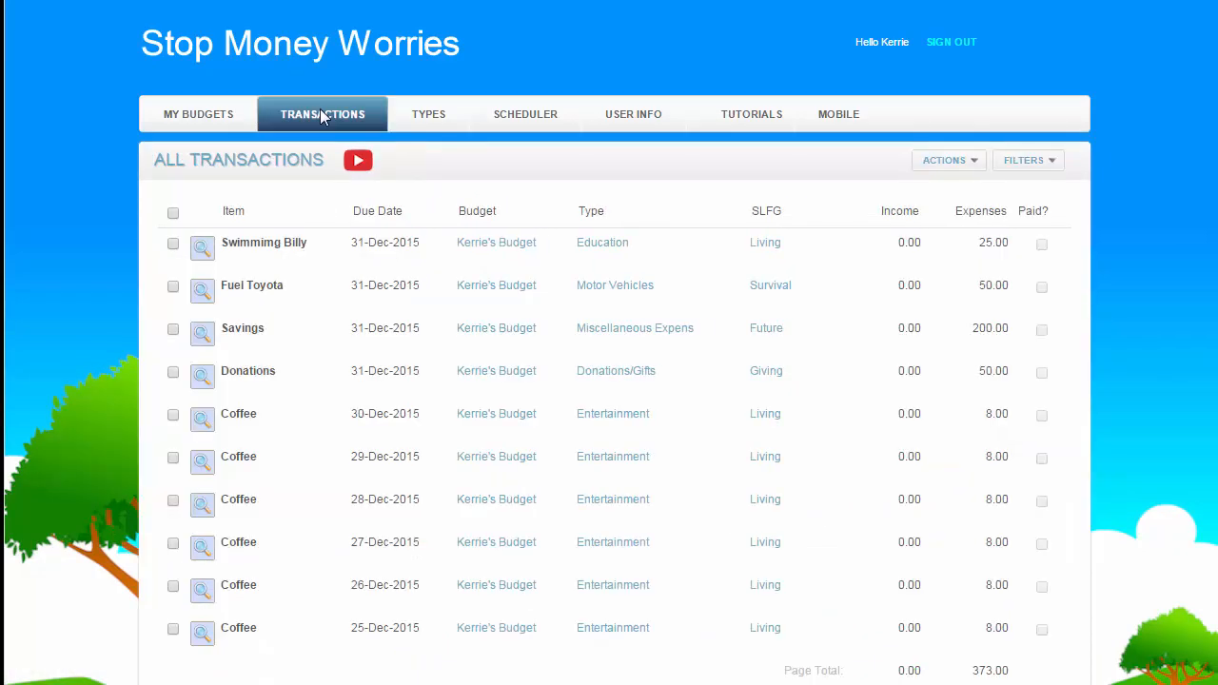
click(943, 160)
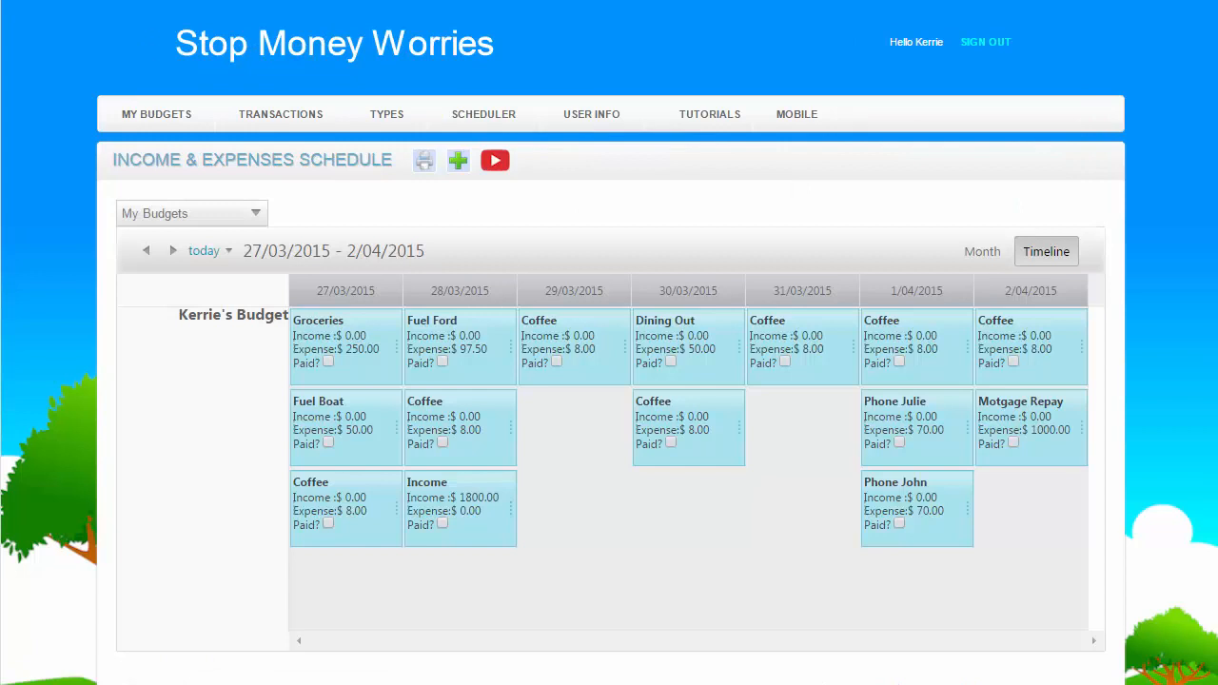
click(280, 114)
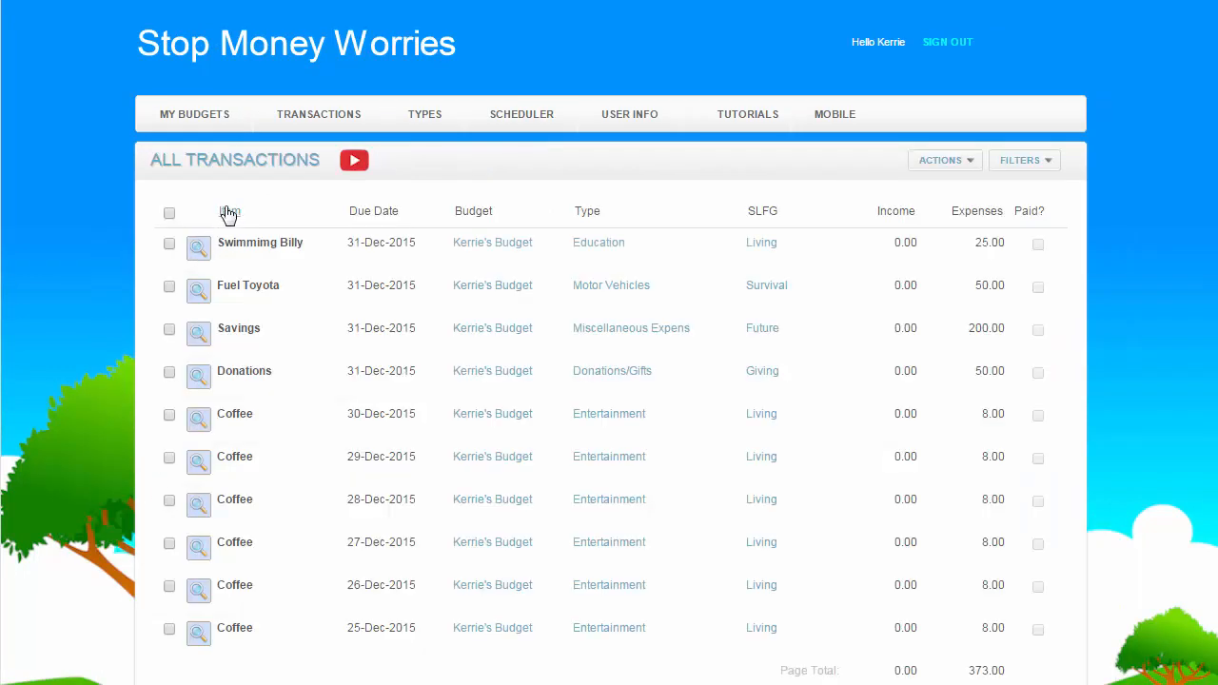
- Sort transactions by latest due date first and tick Swimmimg Billy as paid
click(229, 210)
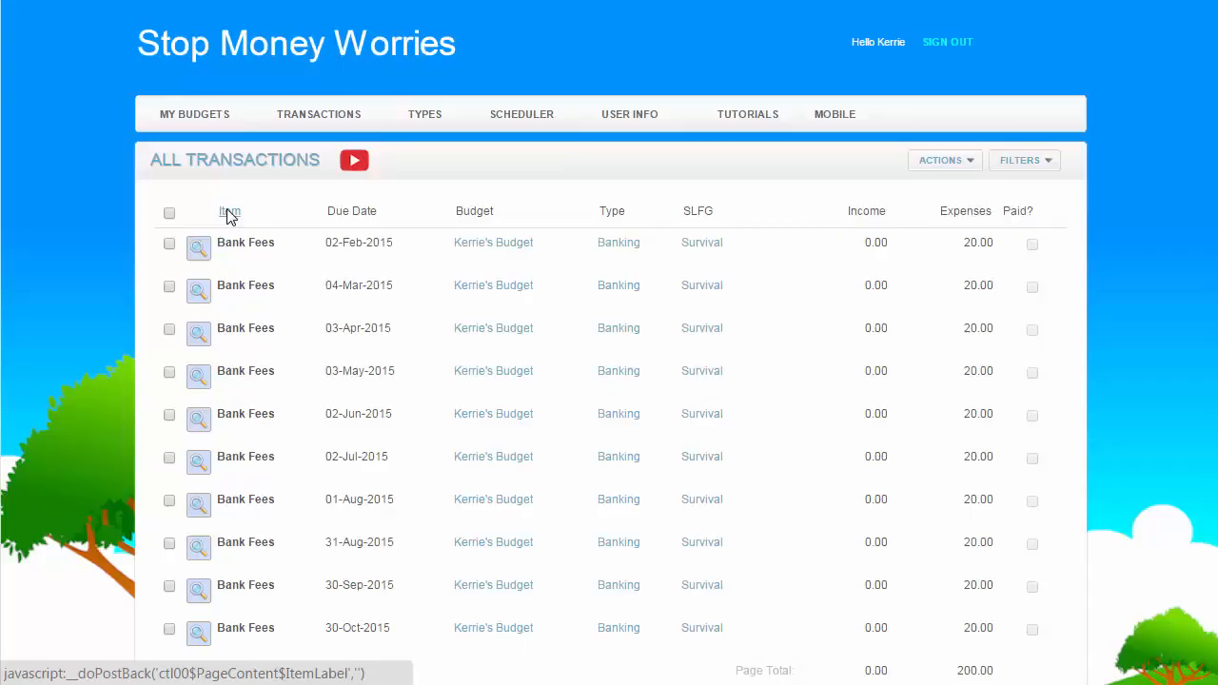
mouse_move(474, 211)
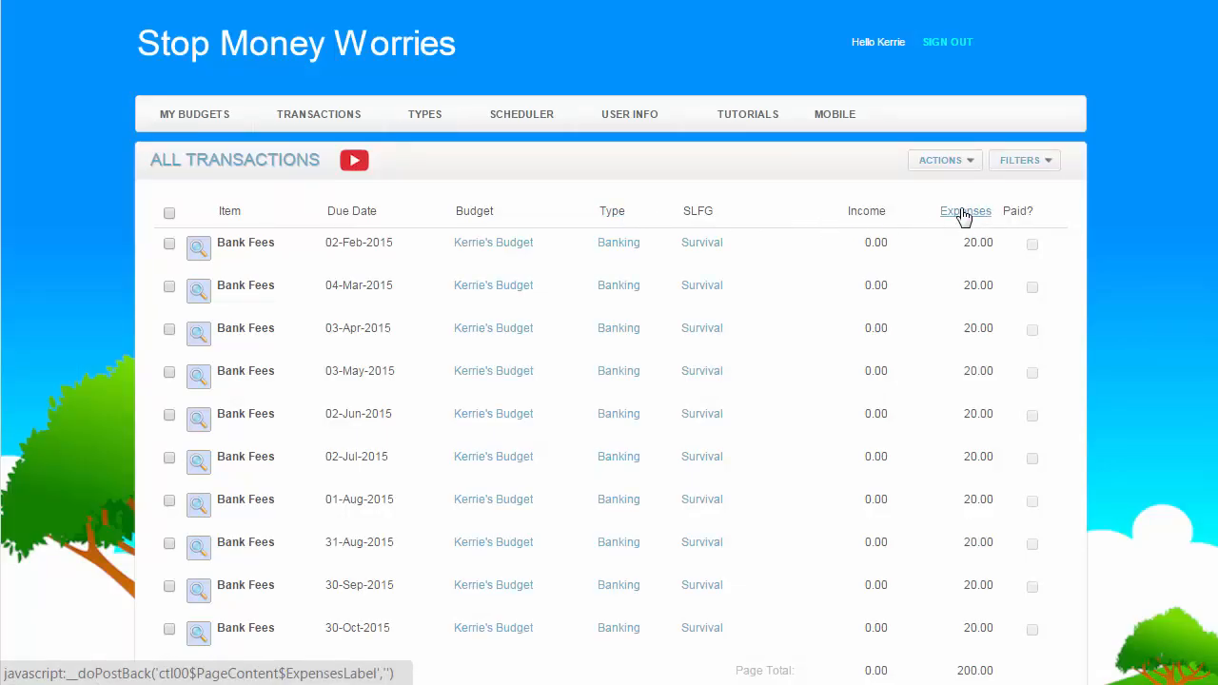
click(965, 210)
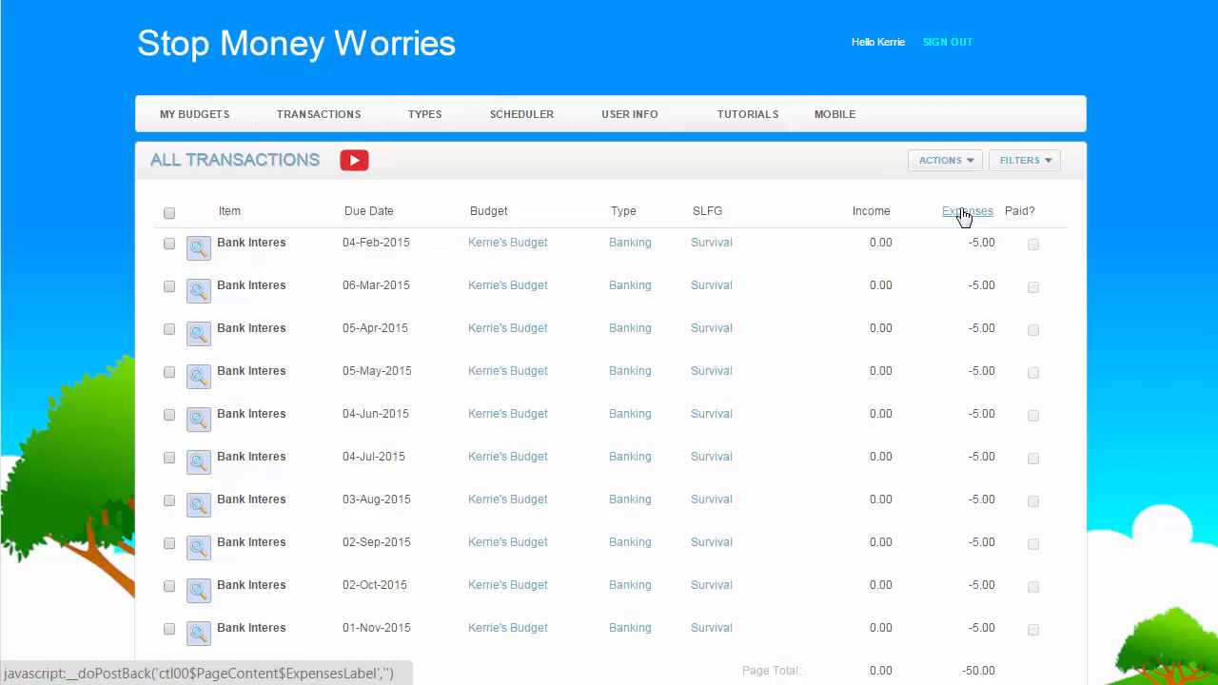
mouse_move(961, 217)
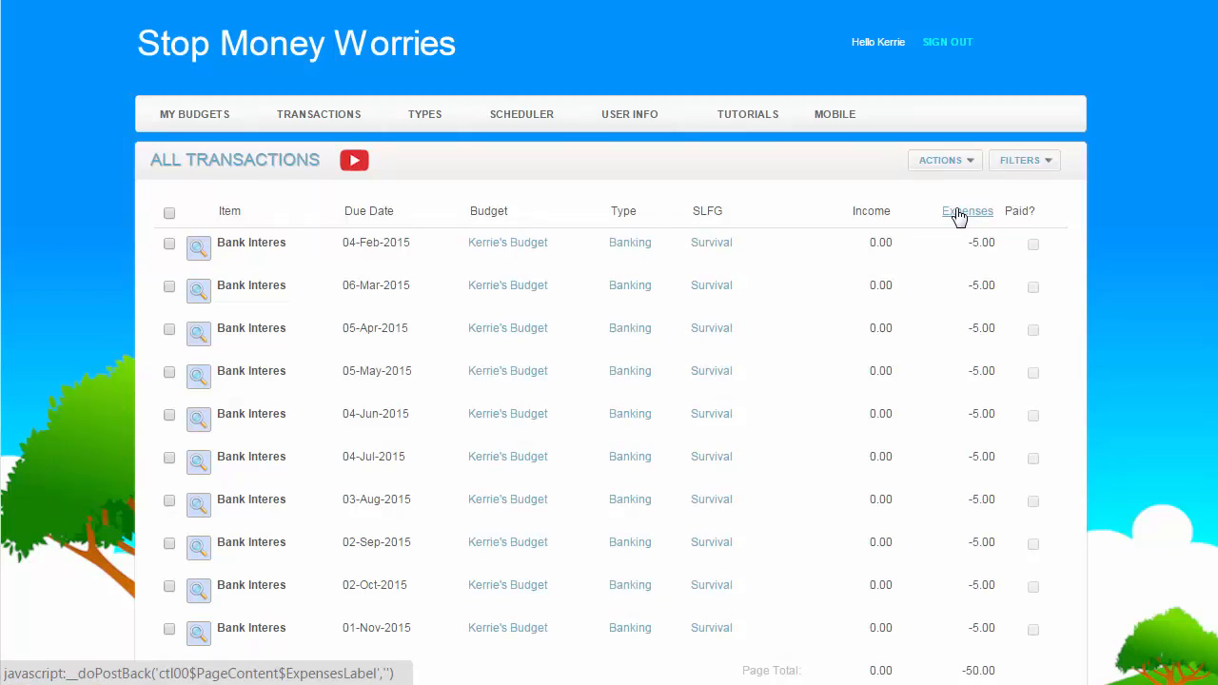
mouse_move(369, 210)
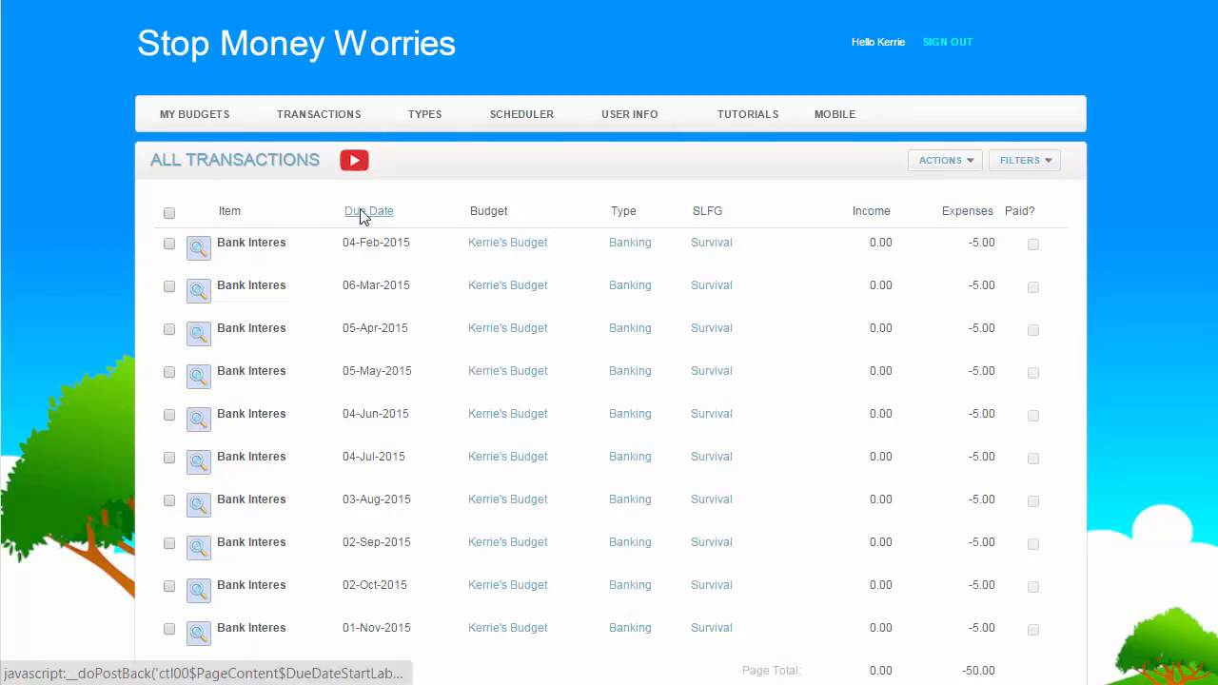
click(369, 210)
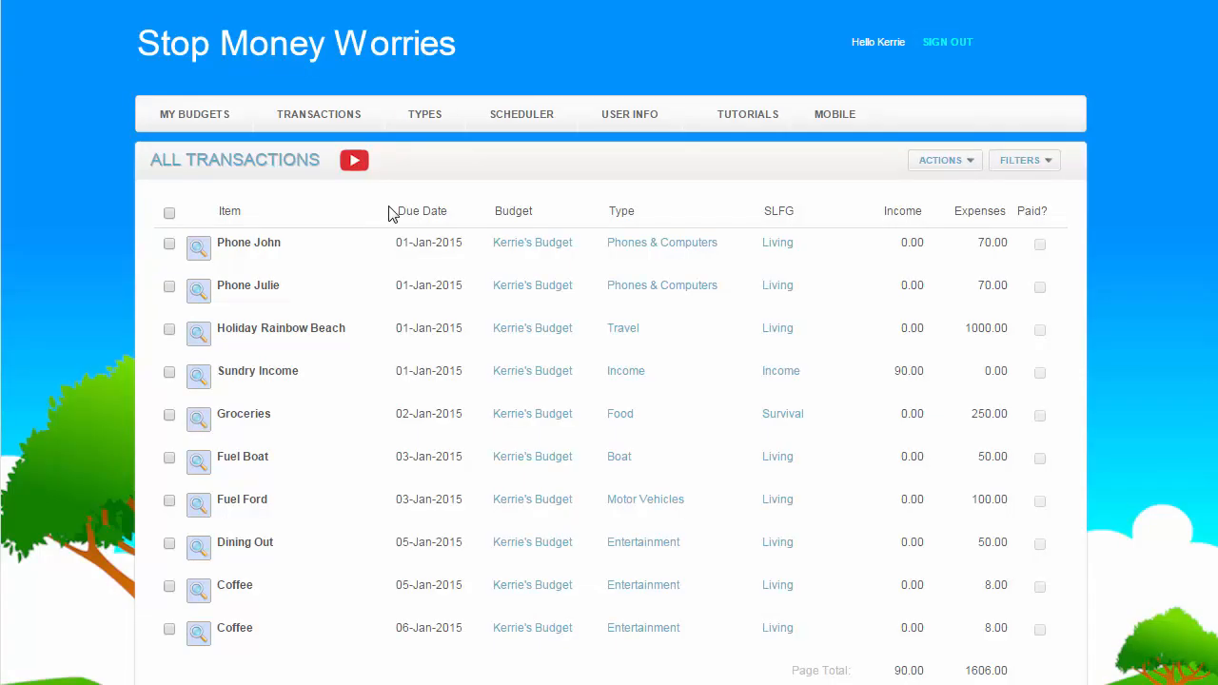
click(422, 211)
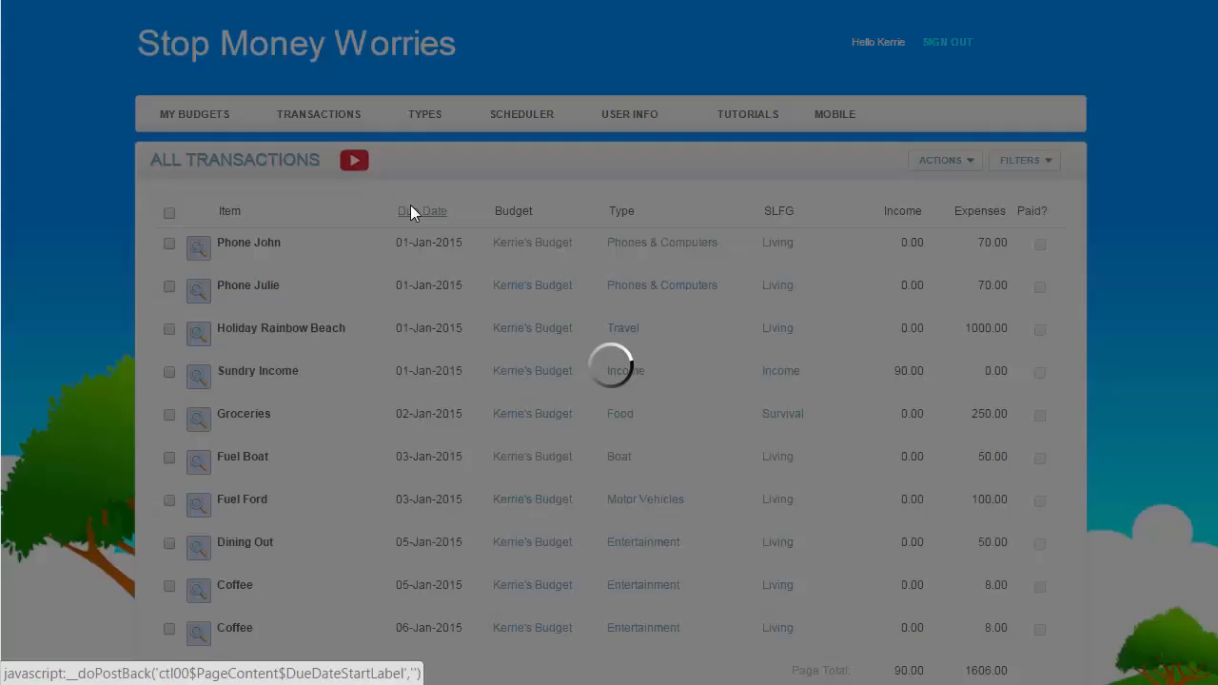
click(422, 210)
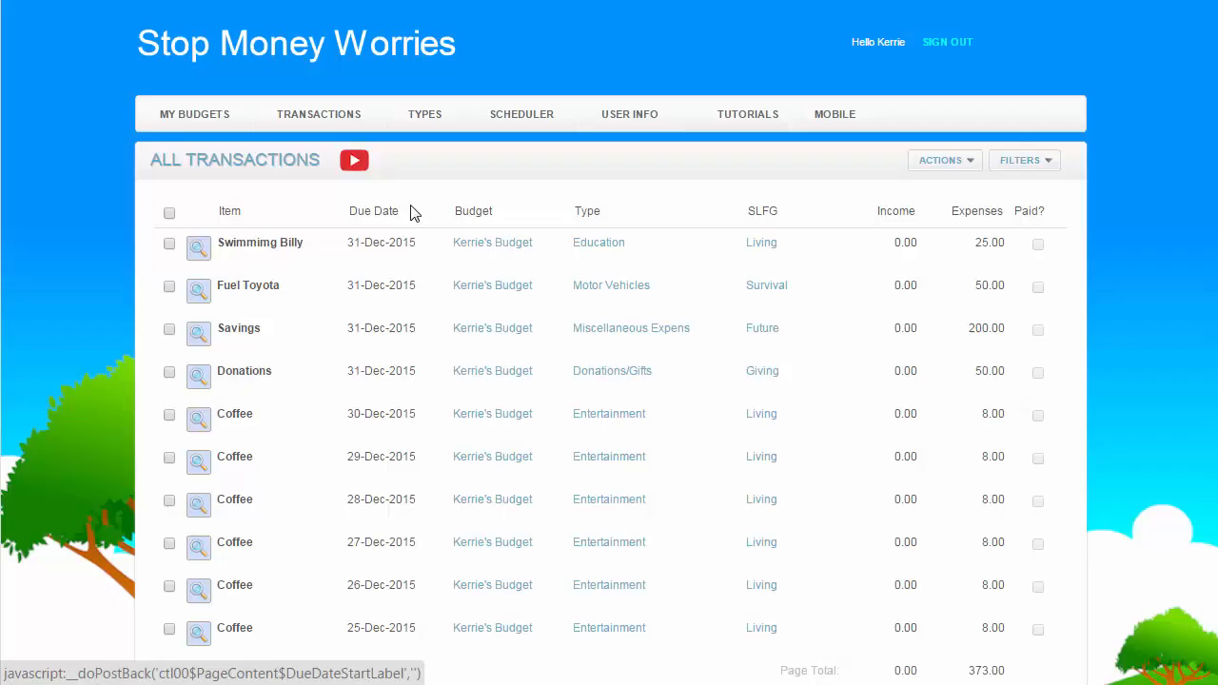
click(1038, 243)
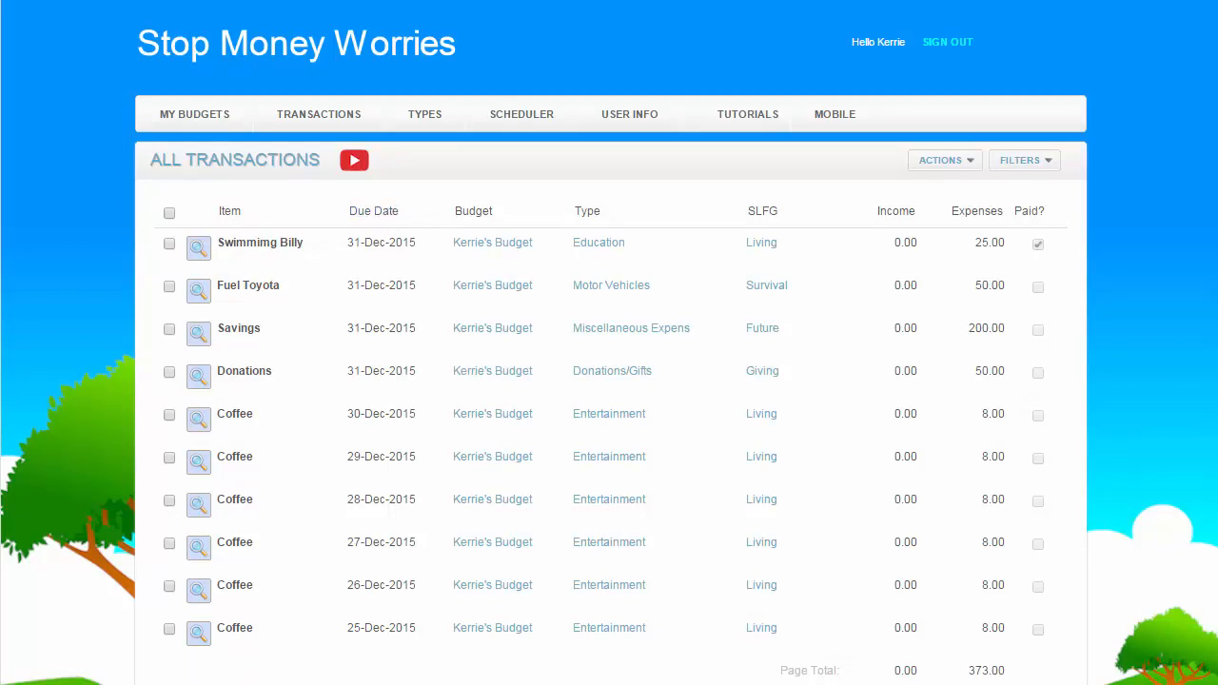
click(1024, 160)
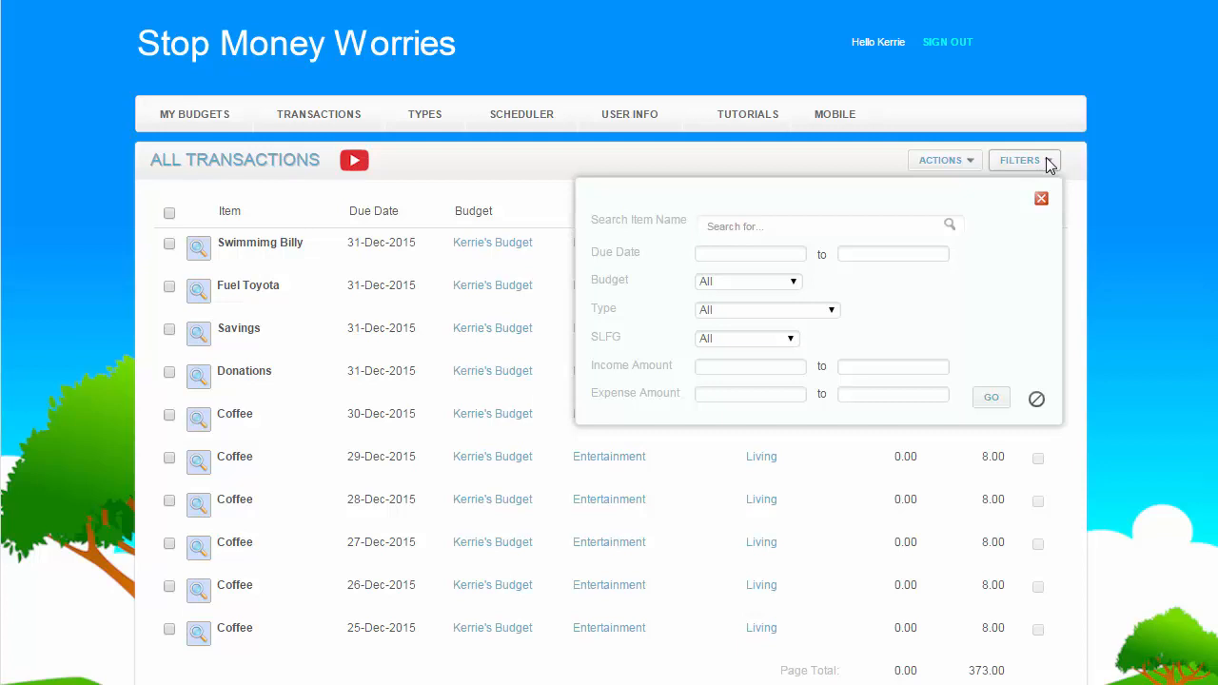
- Untick Swimmimg Billy's paid box and select its row for editing
click(1040, 198)
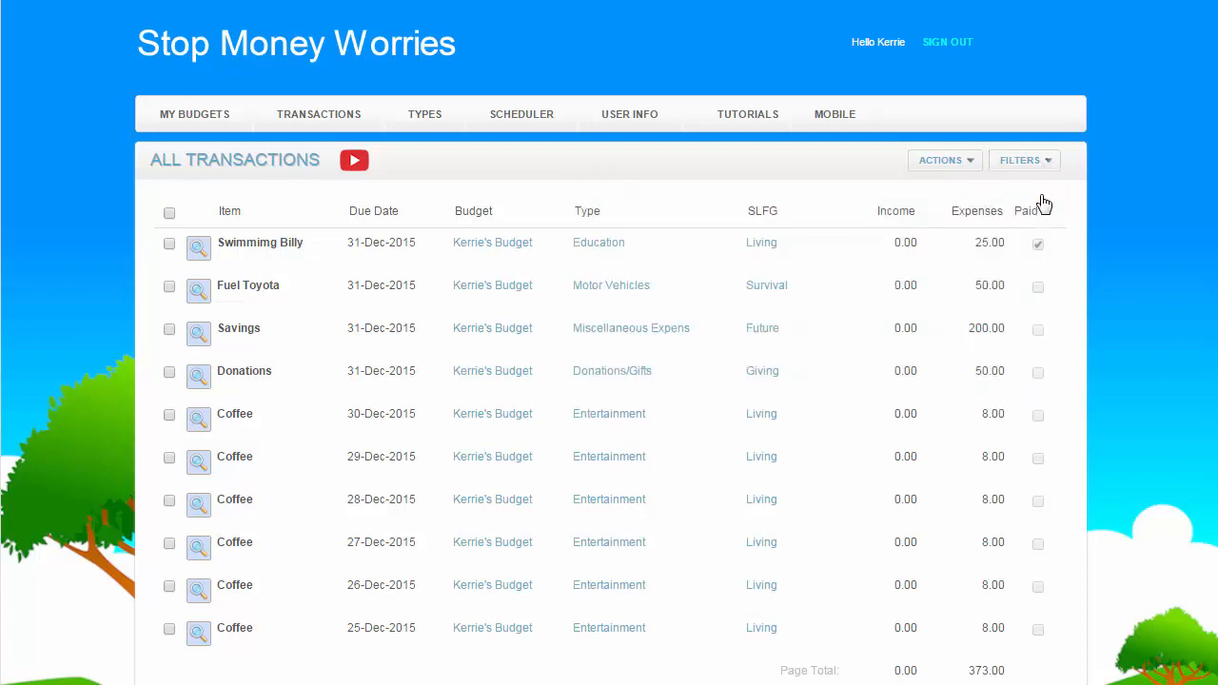
click(1038, 244)
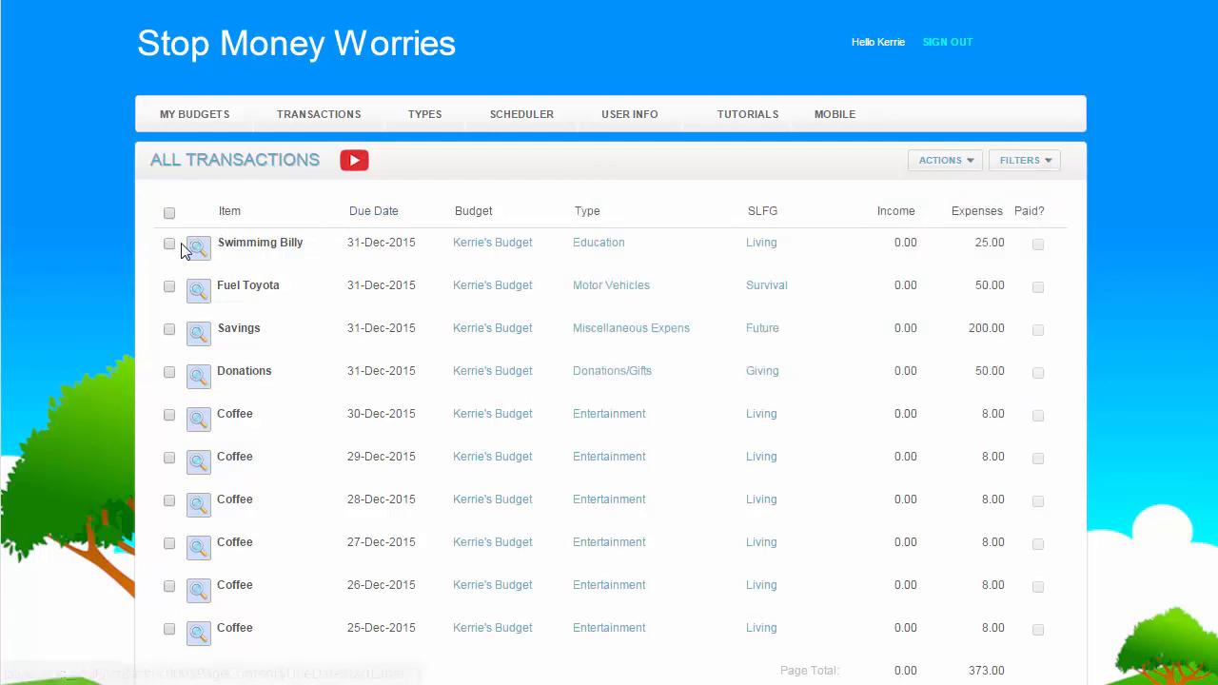
click(168, 244)
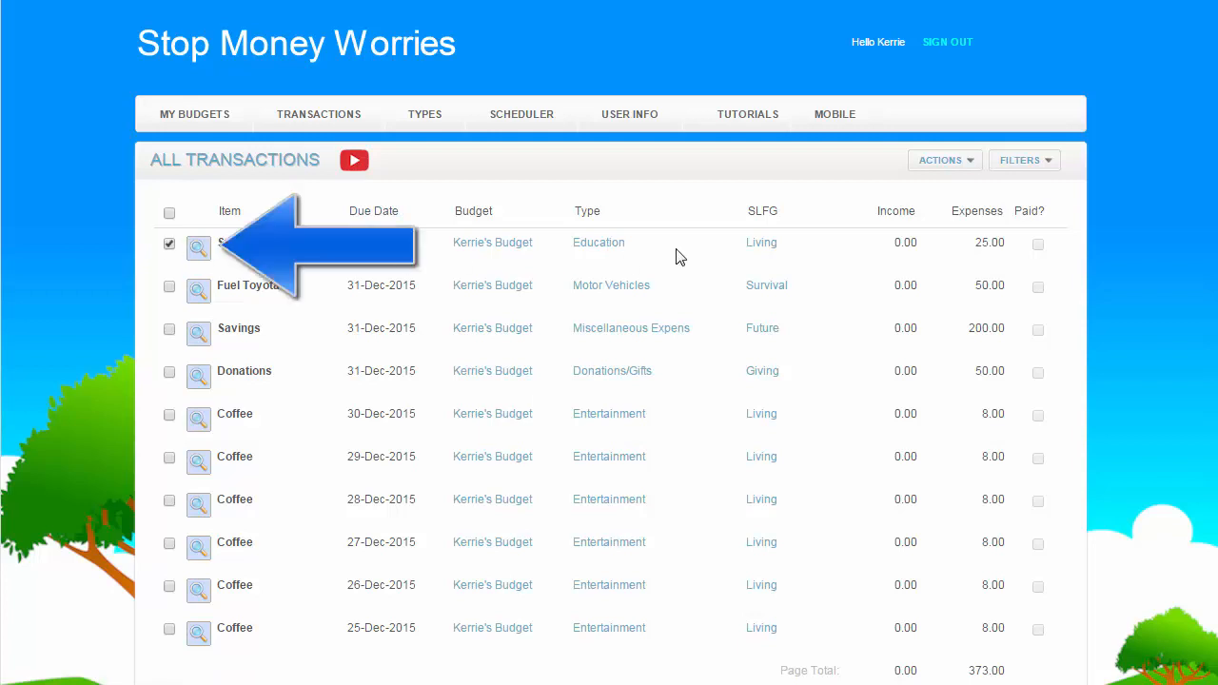
click(943, 159)
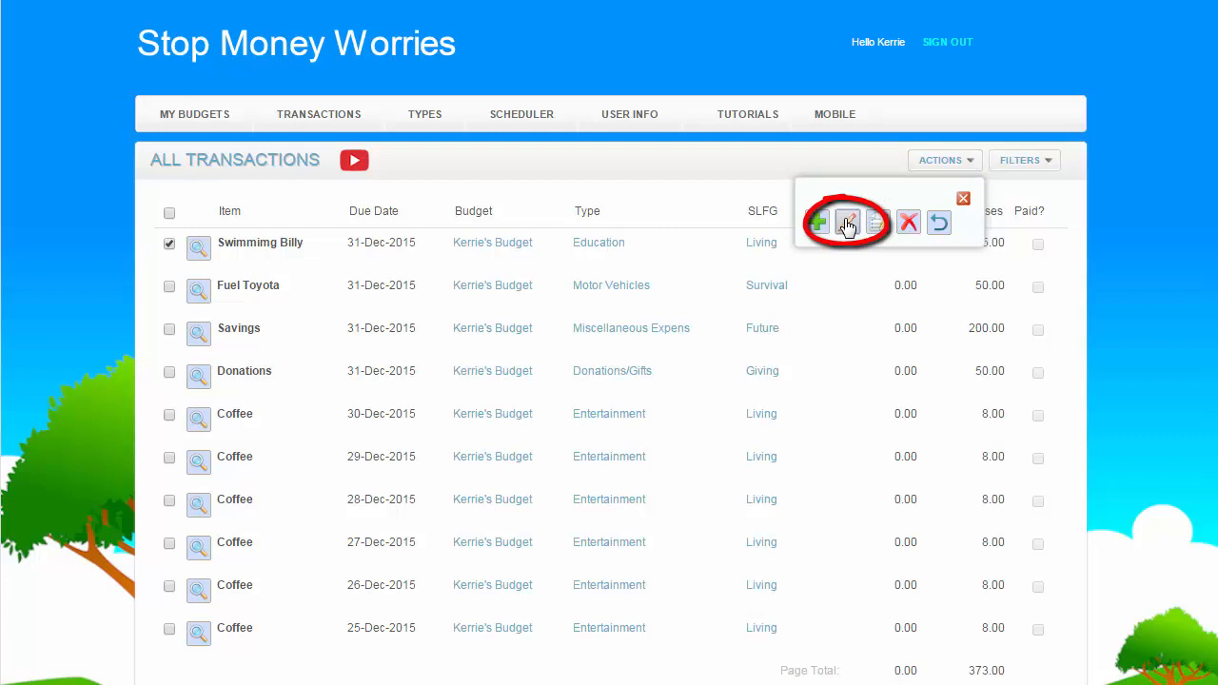
- Tick Paid? for Swimmimg Billy in the Edit Transactions form and save
click(847, 222)
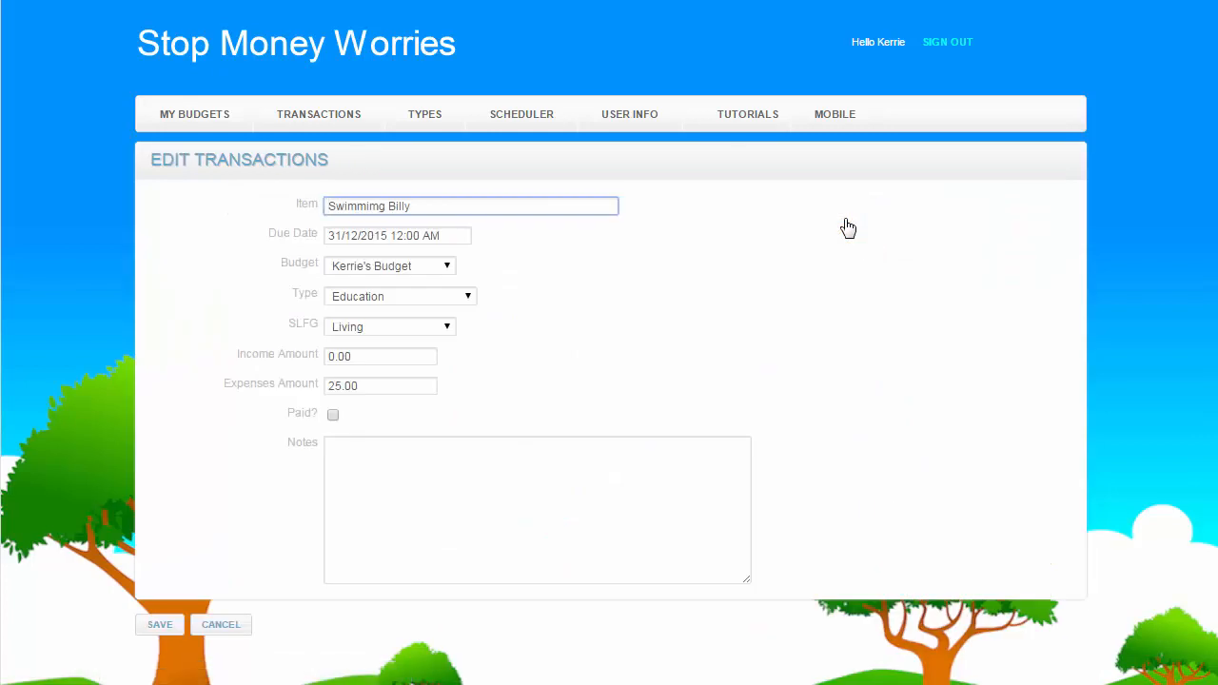
mouse_move(407, 428)
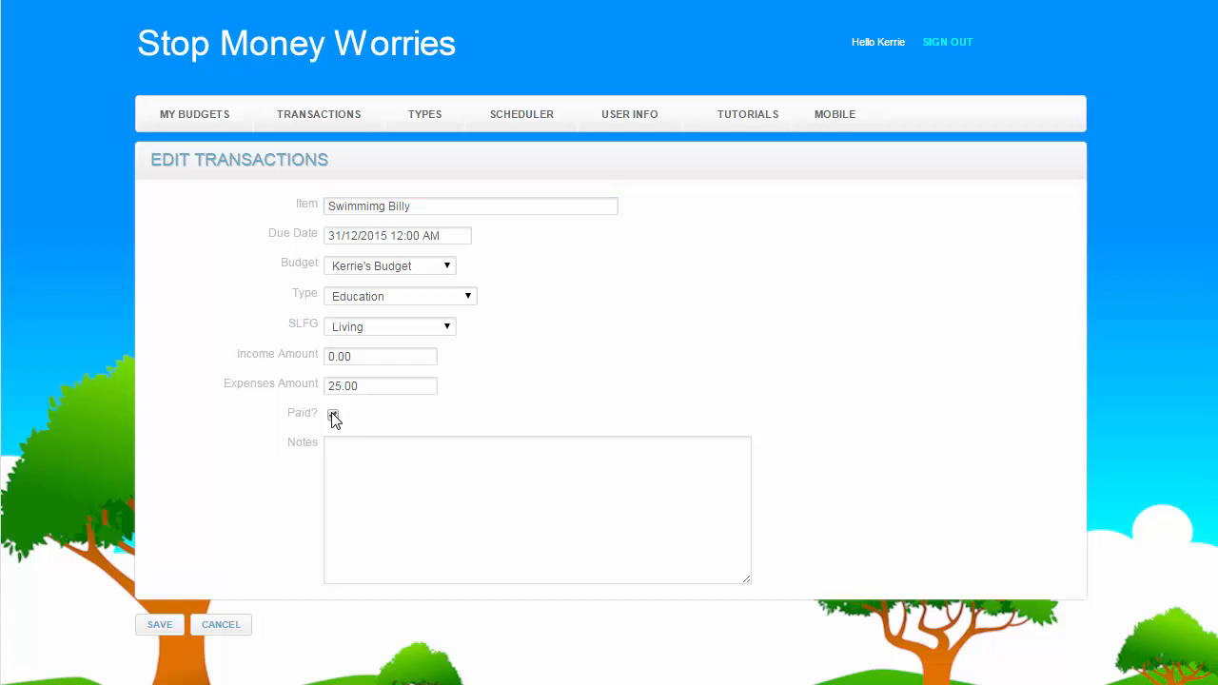
click(332, 414)
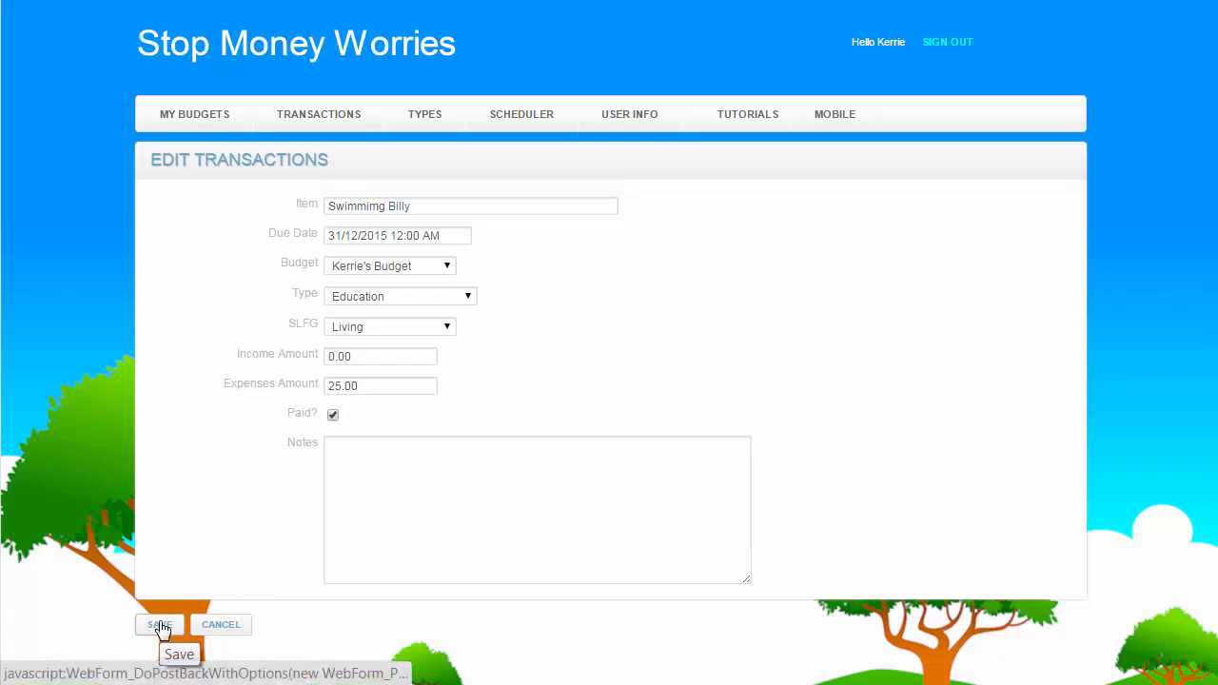
click(159, 624)
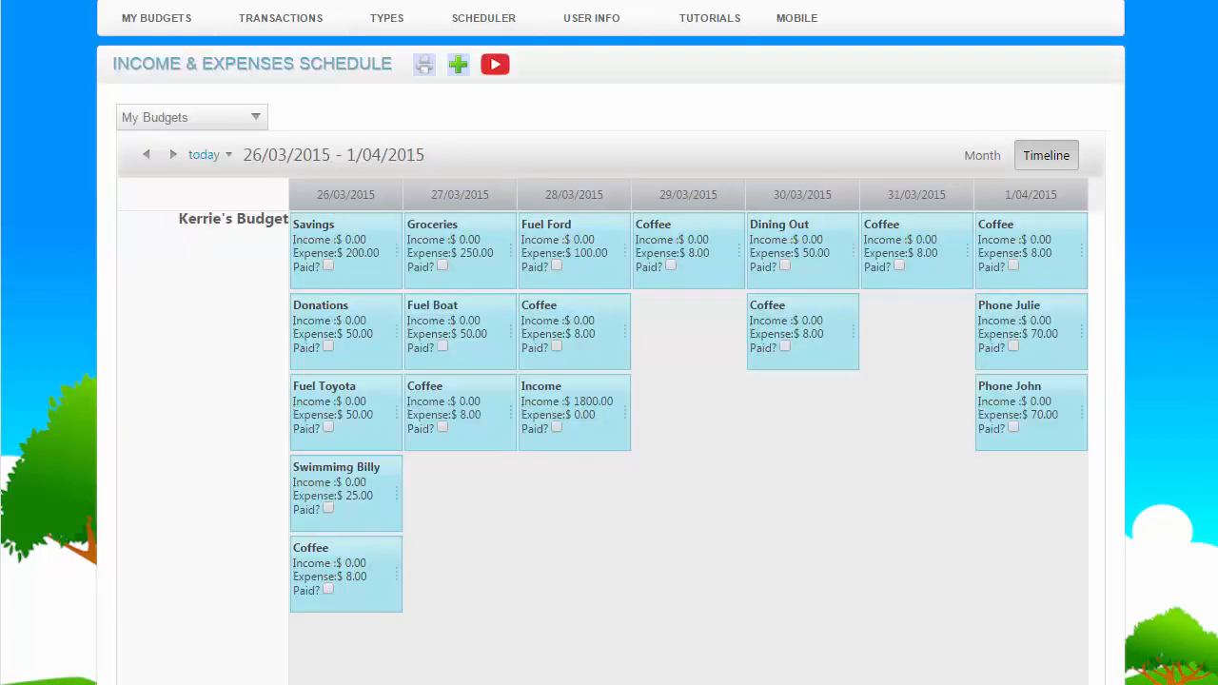
mouse_move(571, 249)
text(9)
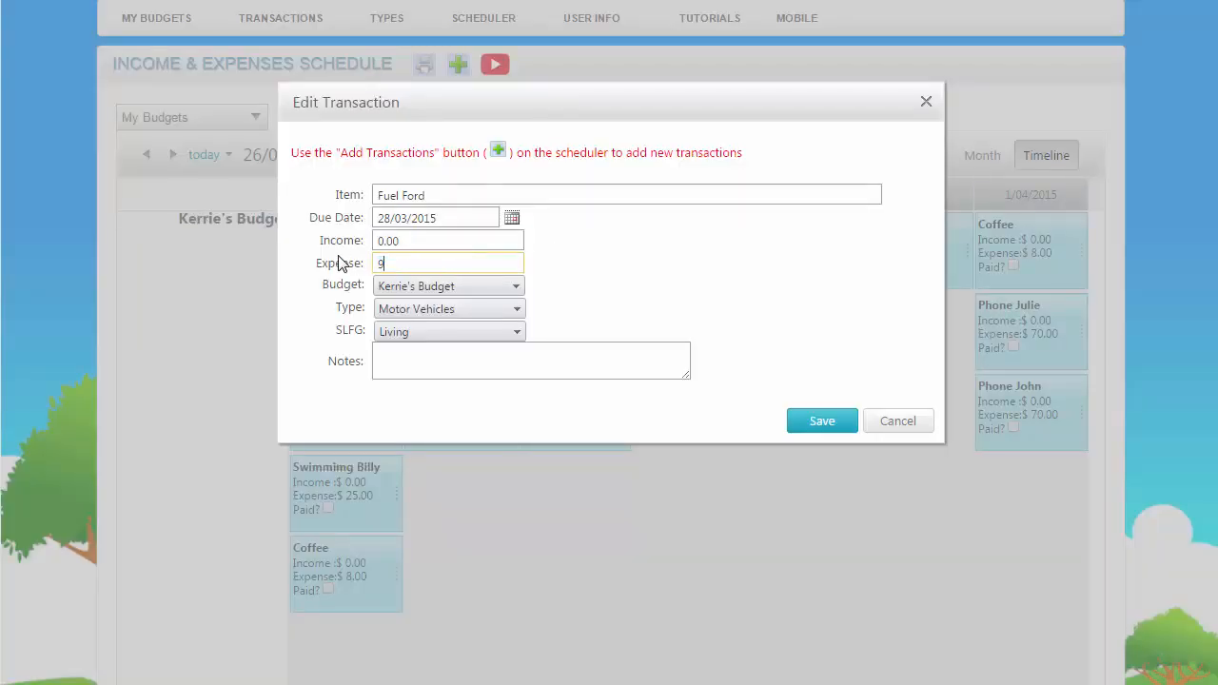
- Change the Fuel Ford expense due 28/03/2015 from 100.00 to 97.50
text(7.50)
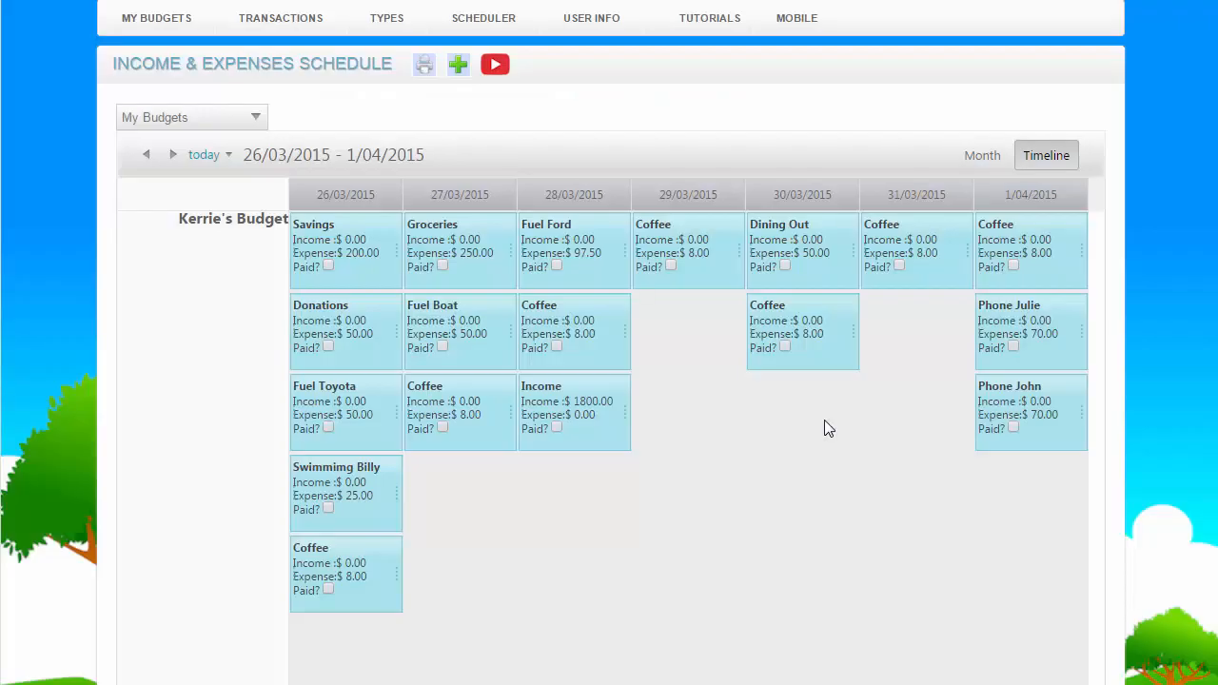
mouse_move(562, 285)
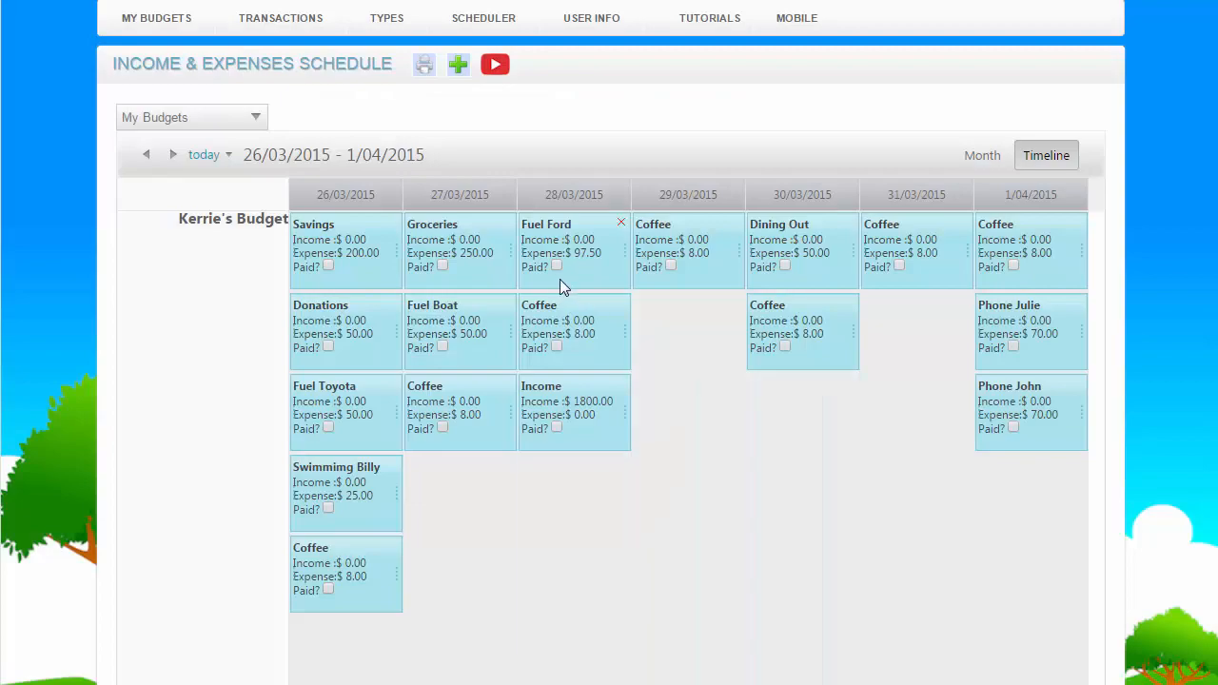